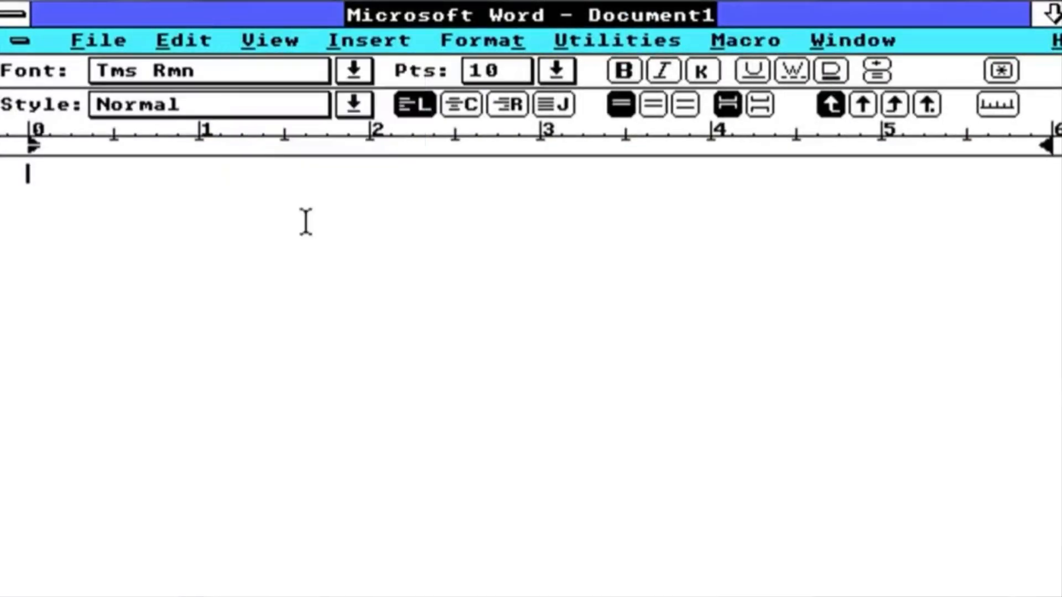
# Begin the document with the text 'Computer Ser' in the blank Document1.
pyautogui.write('Computer Ser')
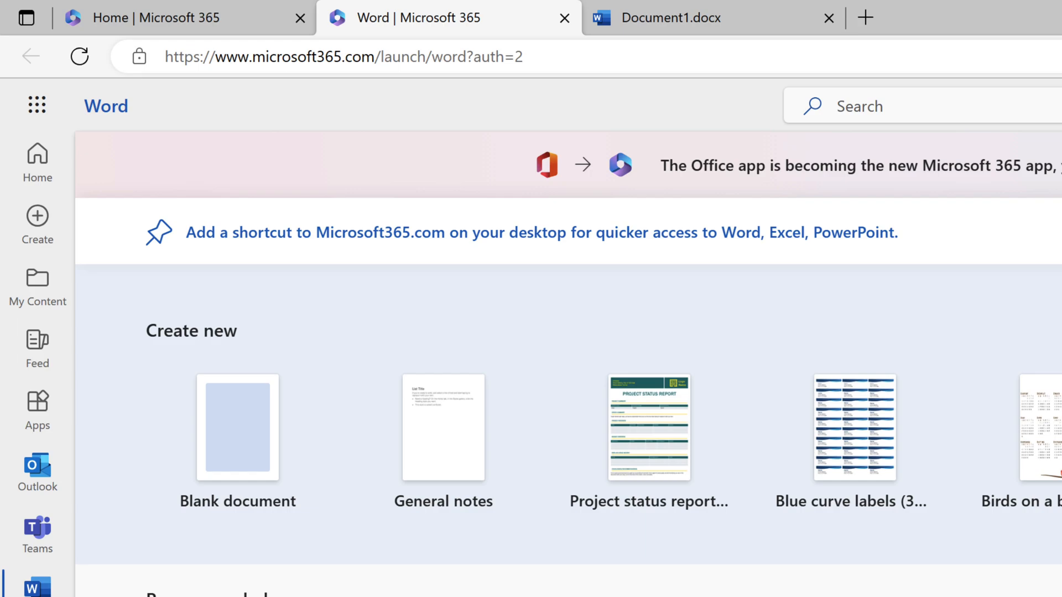
# Create a new blank Word document from the Word start page.
pyautogui.scroll(-3)
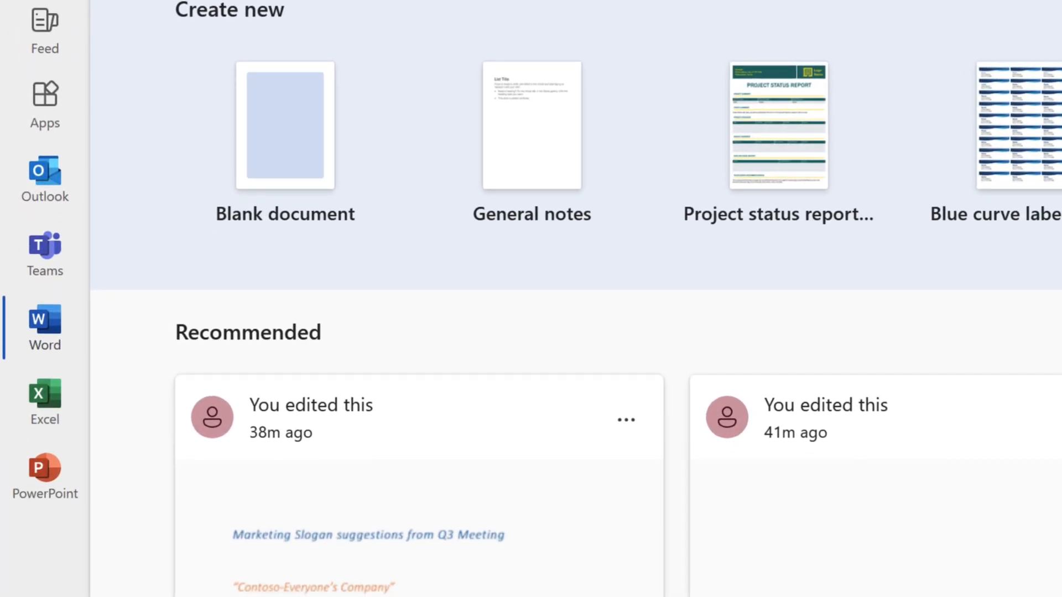
pyautogui.moveTo(189, 427)
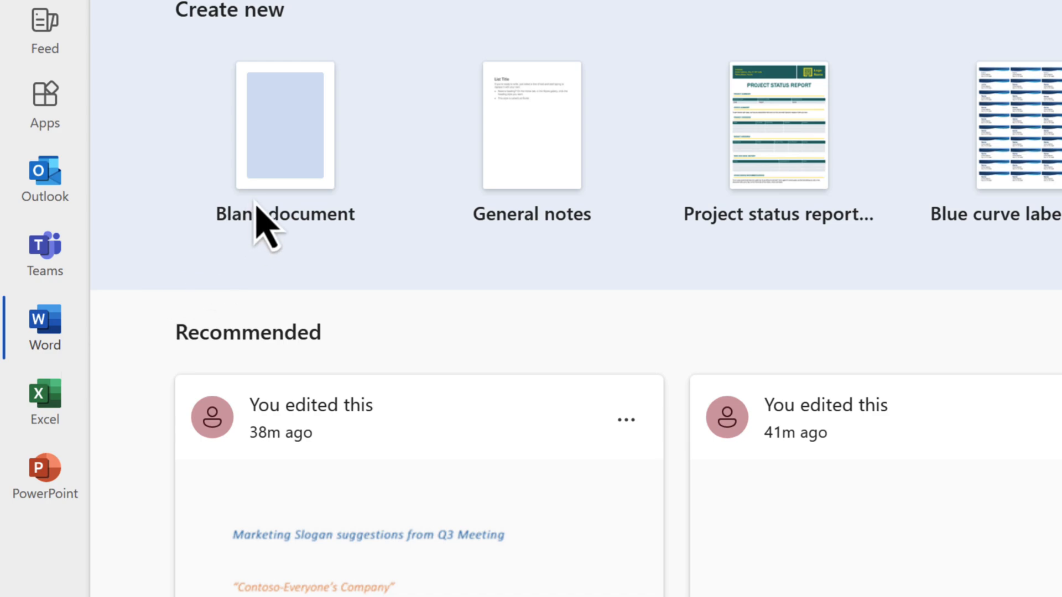
pyautogui.click(285, 125)
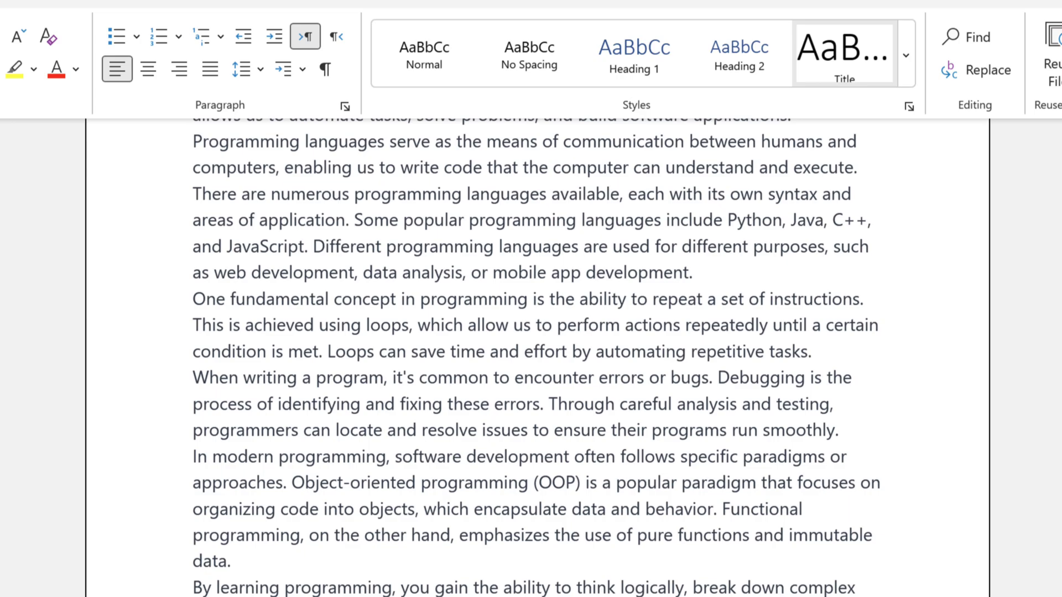
# Move to the end of the article where the Quiz heading and questions go.
pyautogui.scroll(-3)
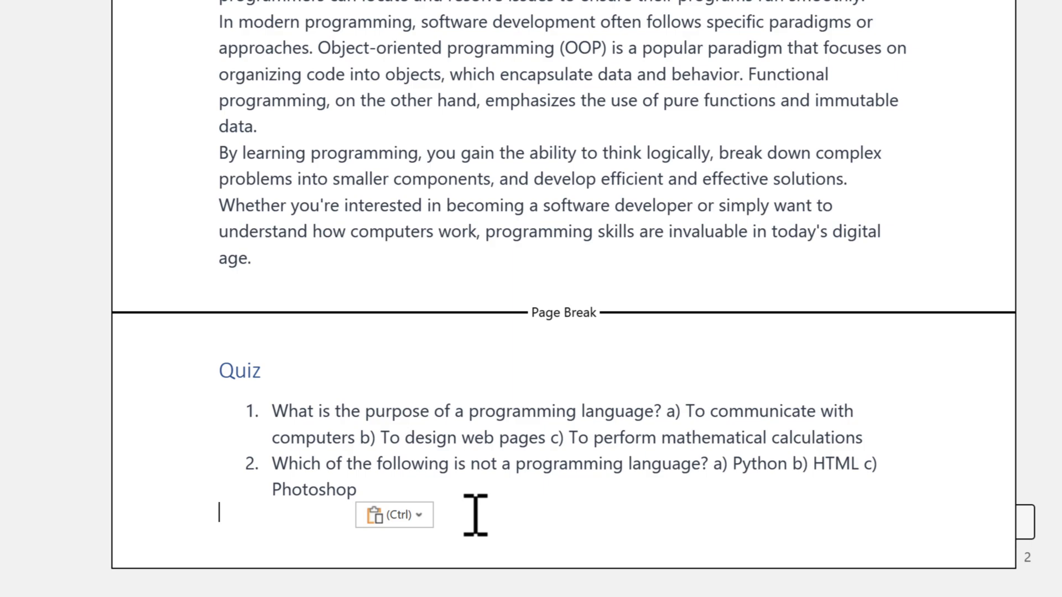
# Delete the two plain quiz questions and insert a Loop Polls component in their place.
pyautogui.moveTo(273, 412); pyautogui.dragTo(361, 489)
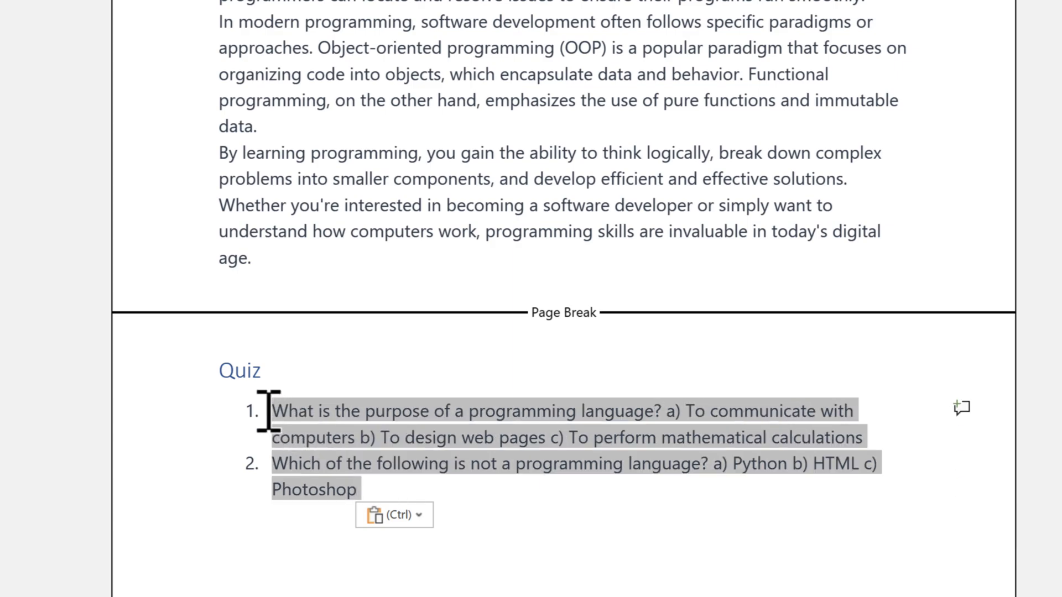
pyautogui.press('Delete')
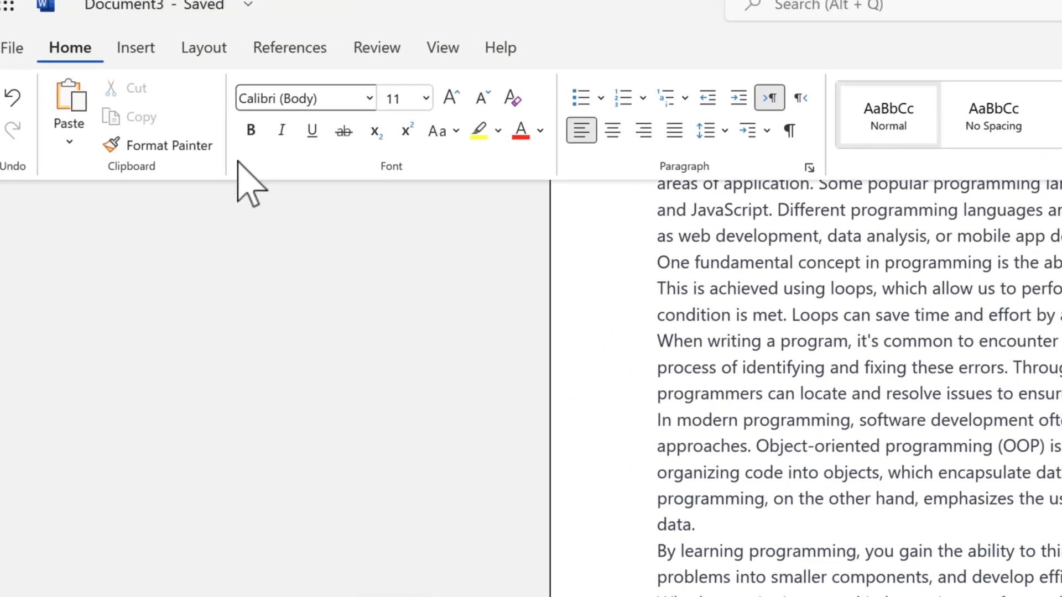
pyautogui.click(135, 47)
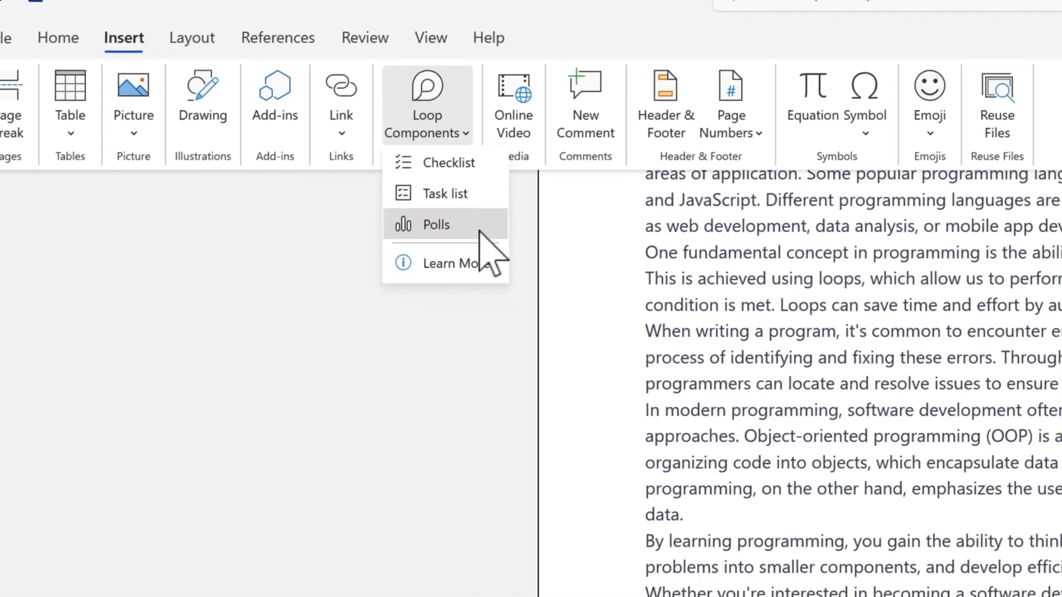
pyautogui.click(435, 224)
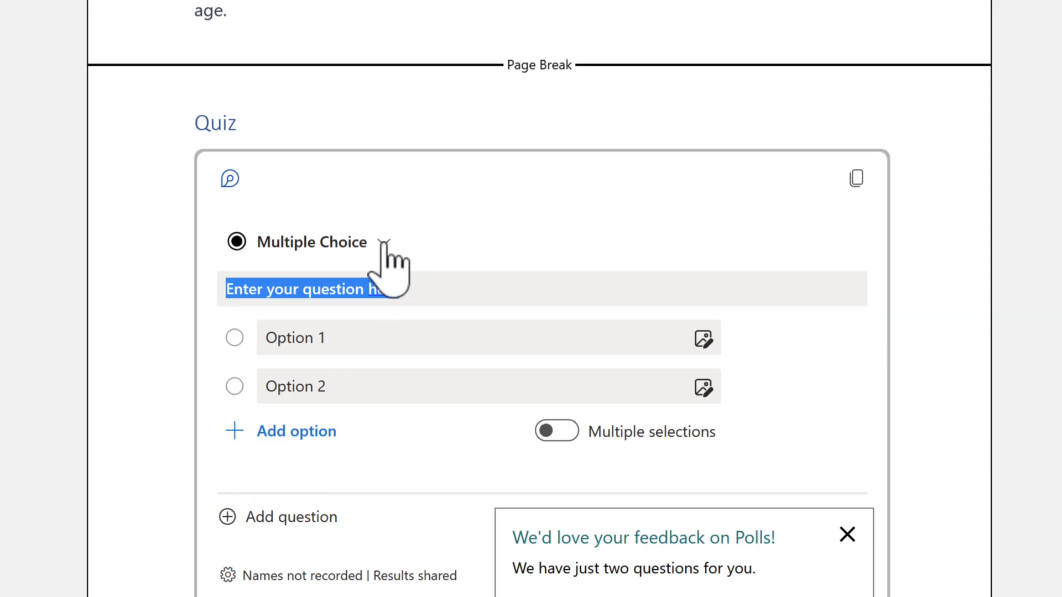
# Change the poll type to Quiz so questions can carry correct answers.
pyautogui.click(312, 243)
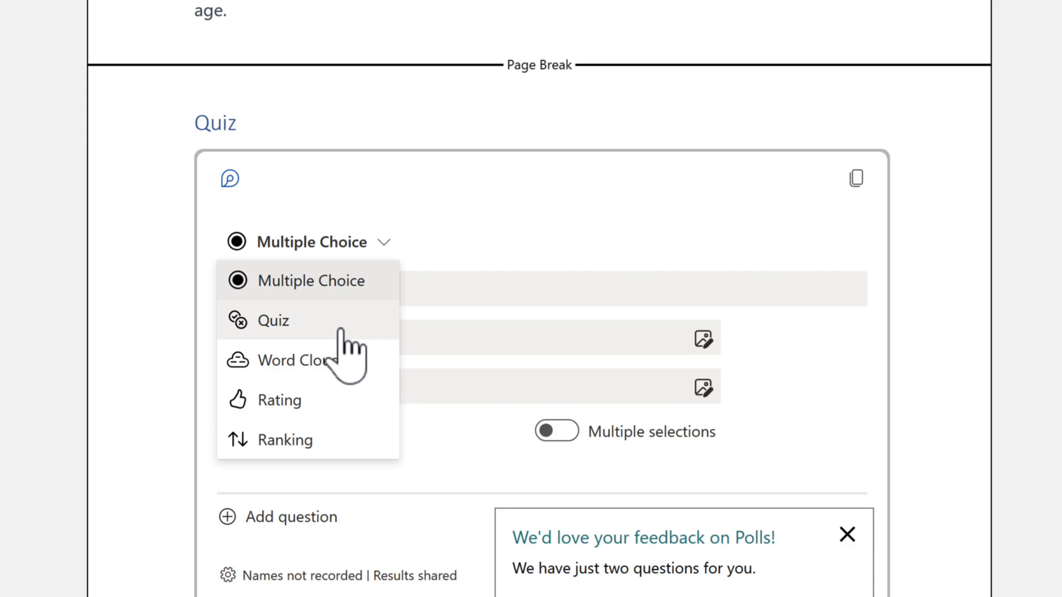
pyautogui.click(273, 321)
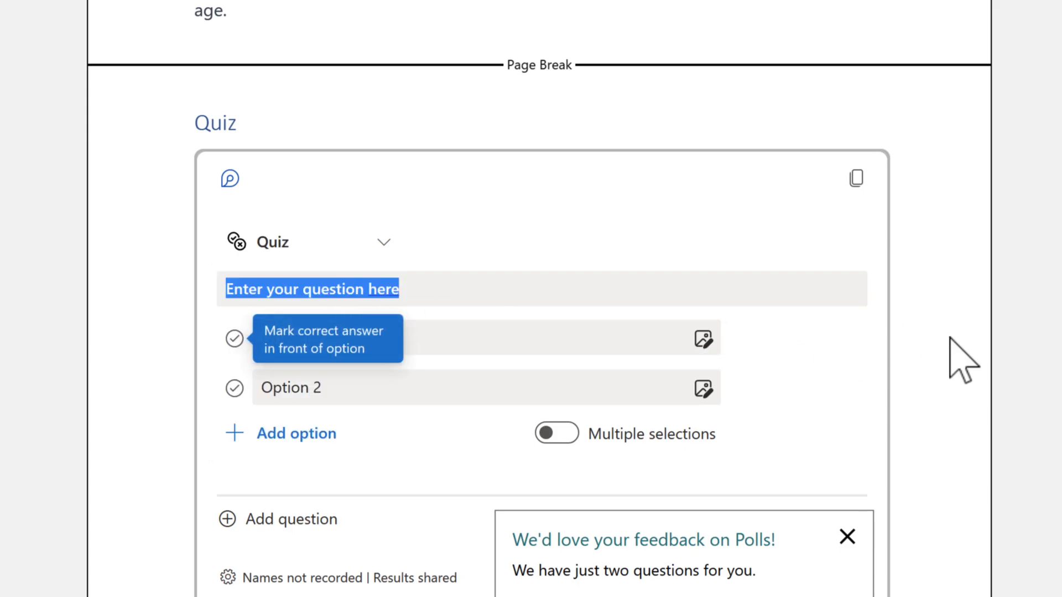
pyautogui.scroll(-3)
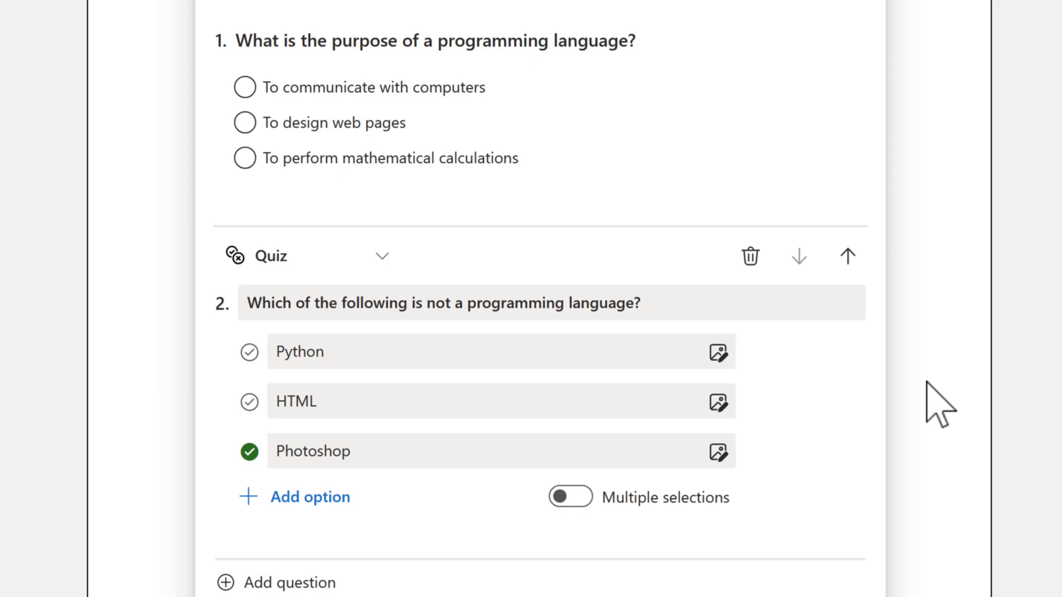
# Enable 'Record names of respondents' in the quiz response settings, keeping results shared.
pyautogui.scroll(-3)
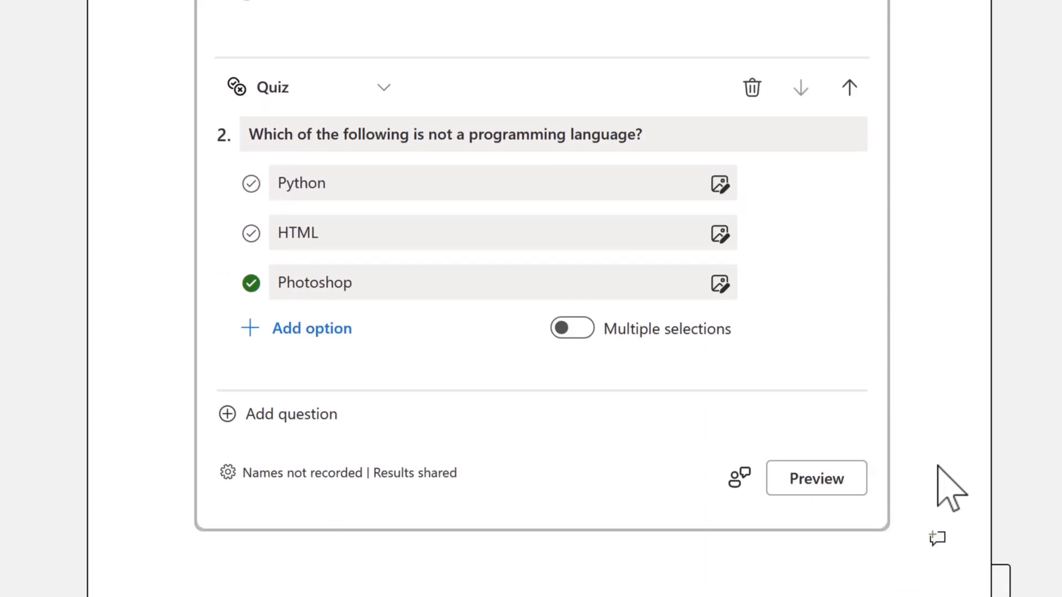
pyautogui.moveTo(589, 481)
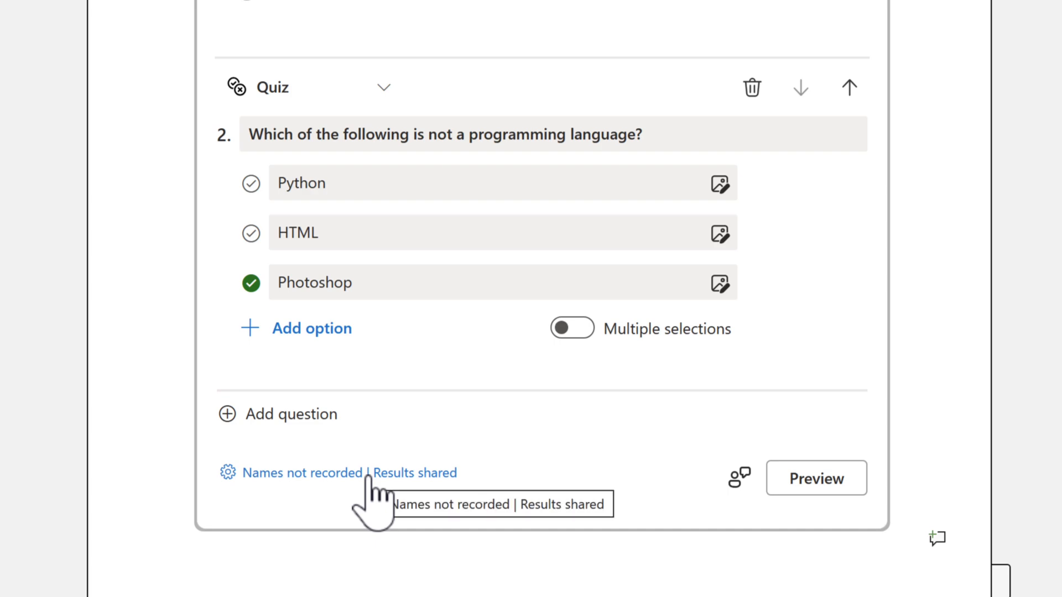
pyautogui.click(339, 472)
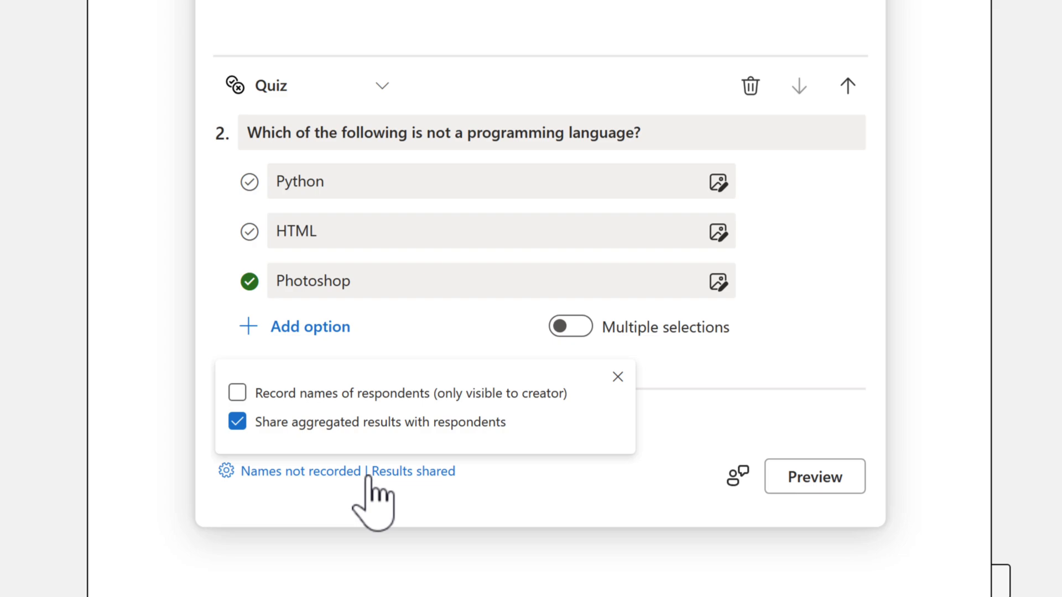
pyautogui.click(237, 392)
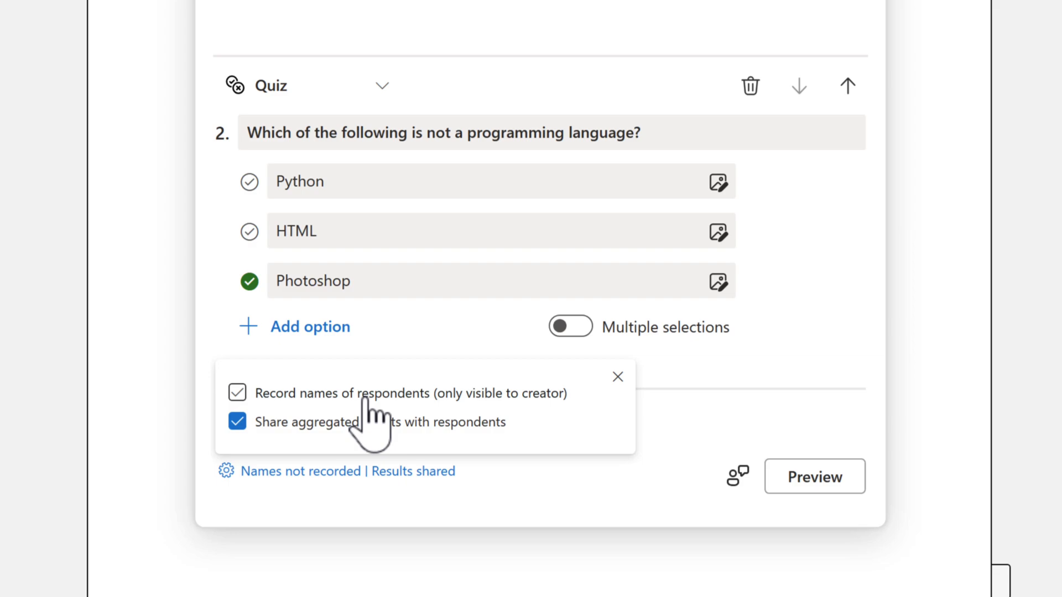
pyautogui.click(237, 392)
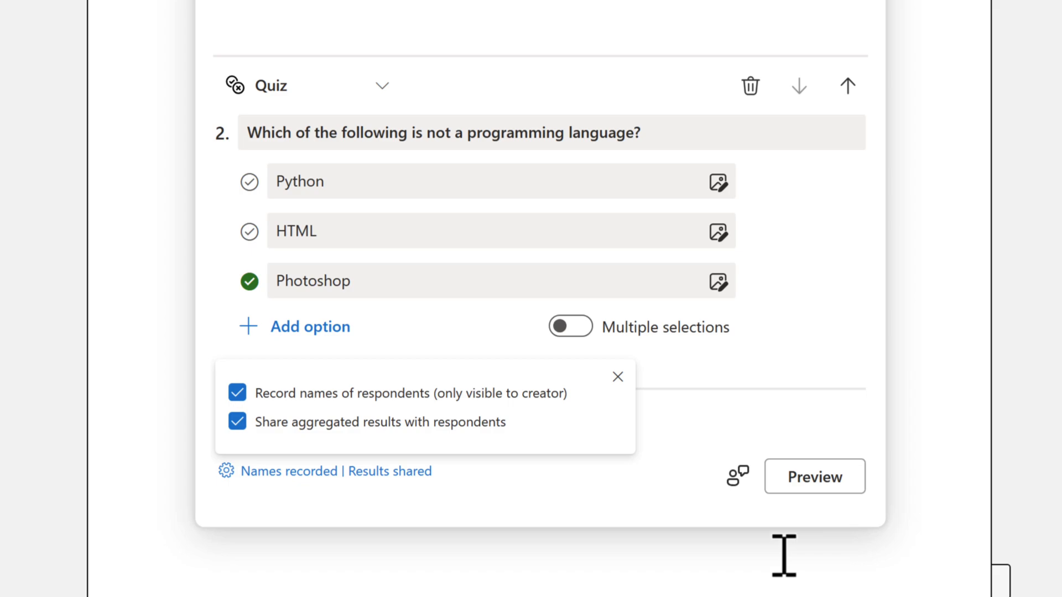
pyautogui.click(618, 376)
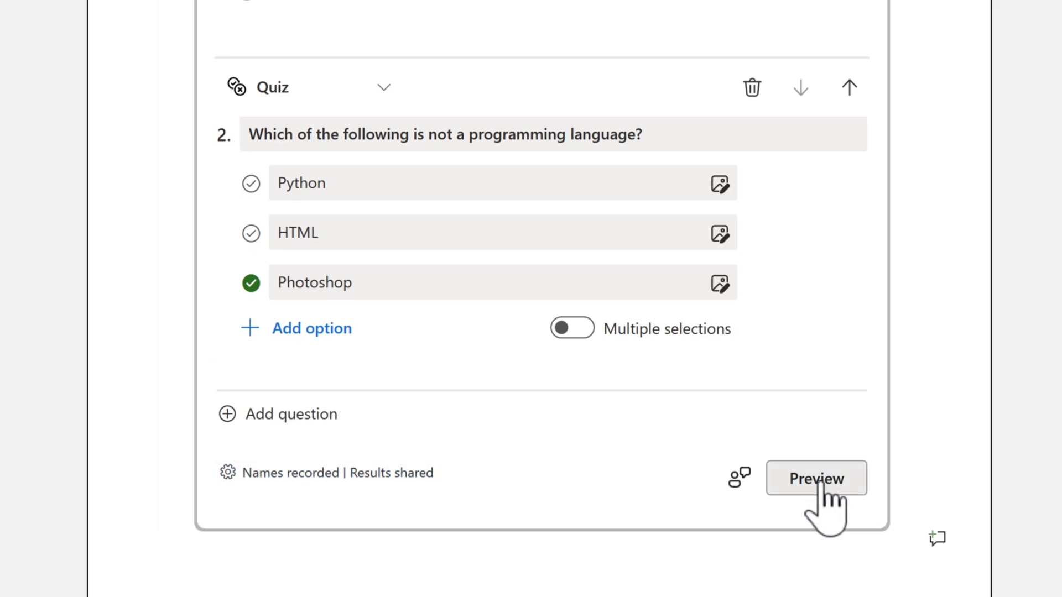
# In Preview, answer 'To communicate with computers' and 'HTML', then submit the quiz.
pyautogui.click(816, 478)
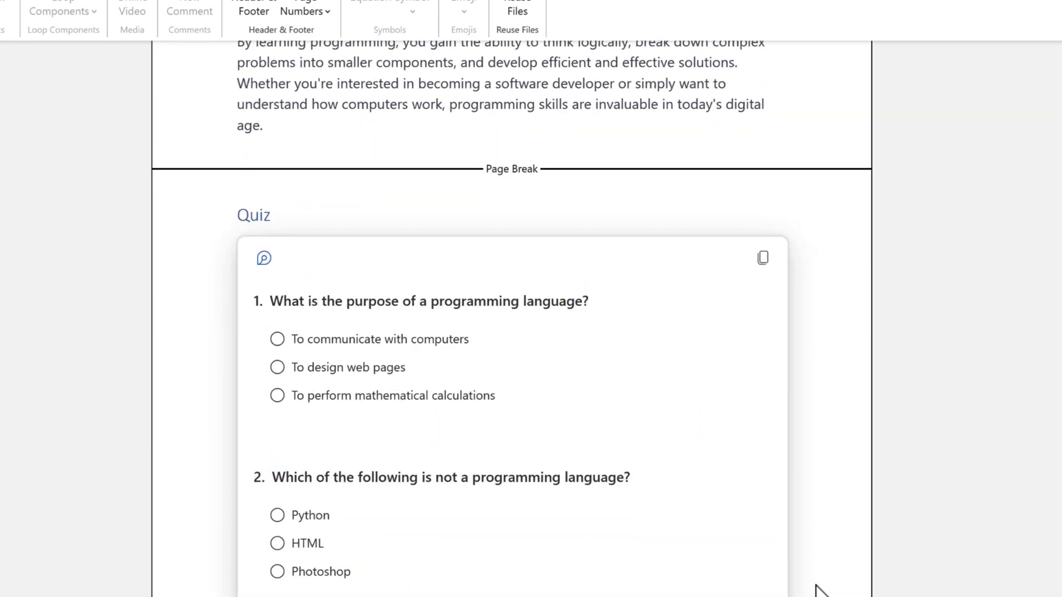
pyautogui.scroll(-3)
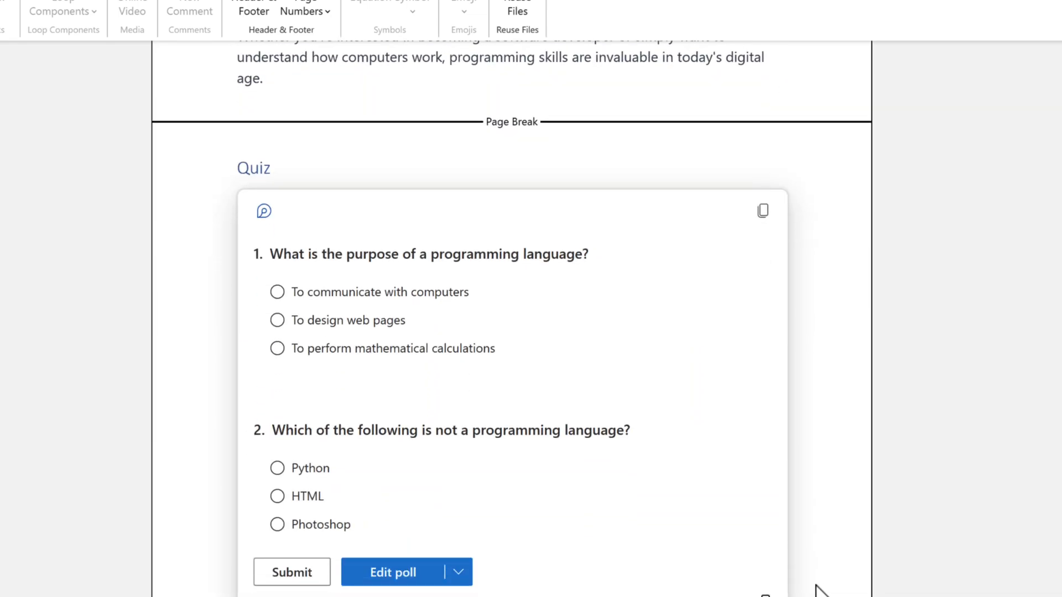
pyautogui.click(277, 320)
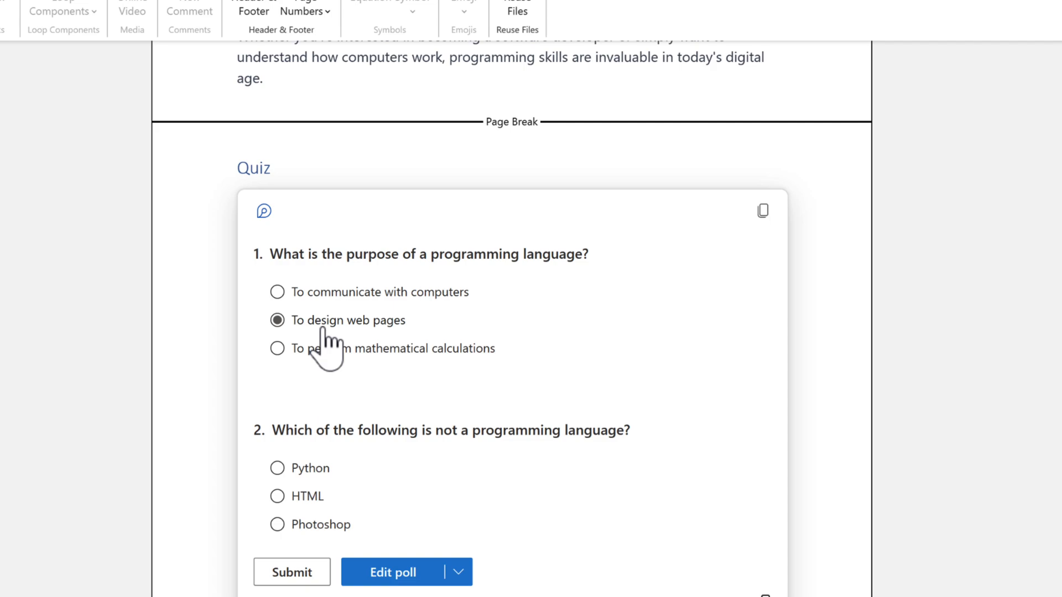
pyautogui.click(277, 292)
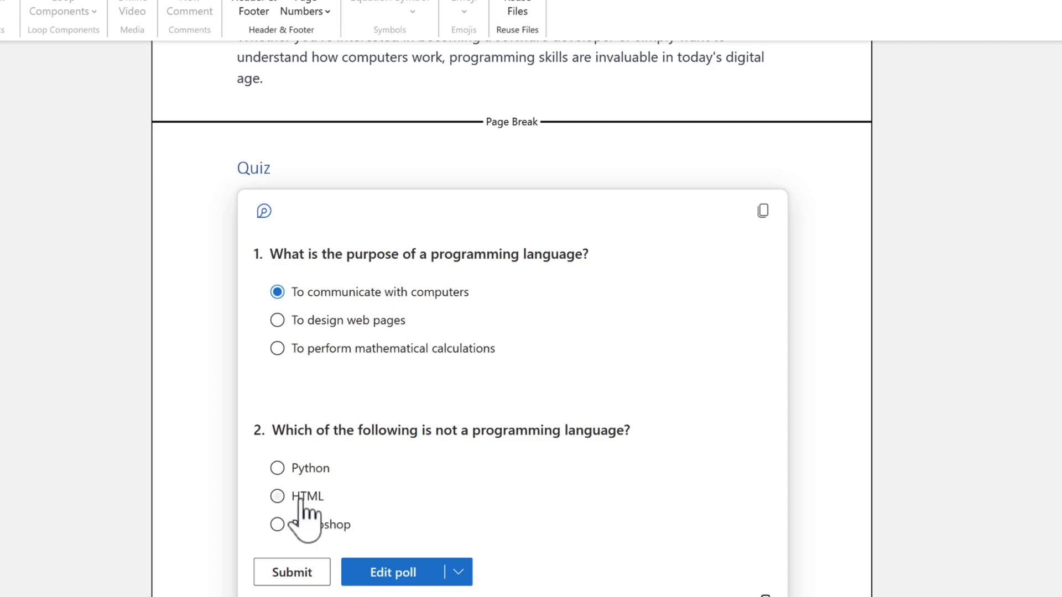
pyautogui.click(276, 496)
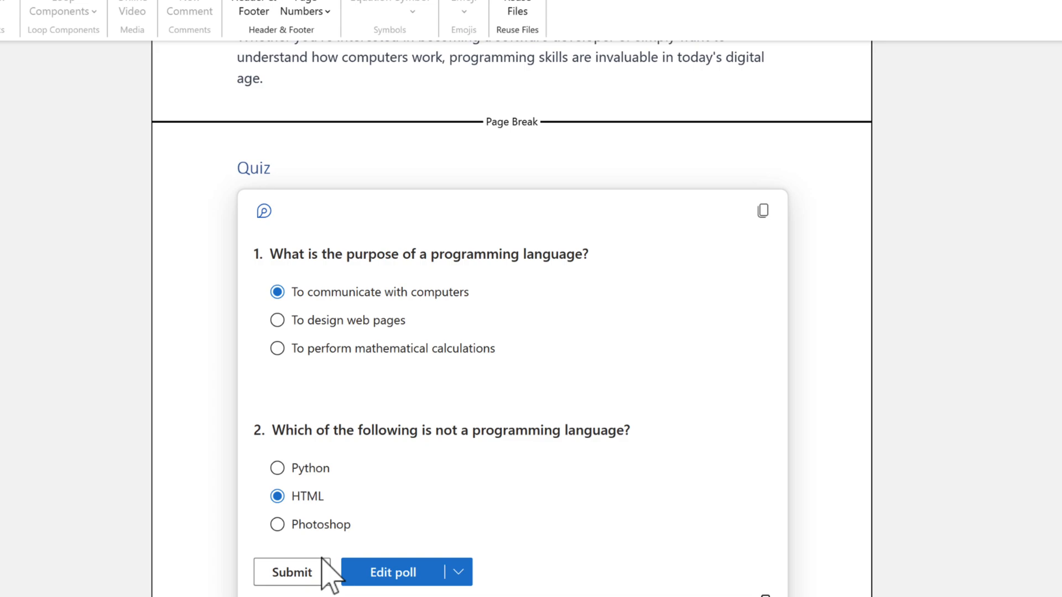
pyautogui.click(290, 572)
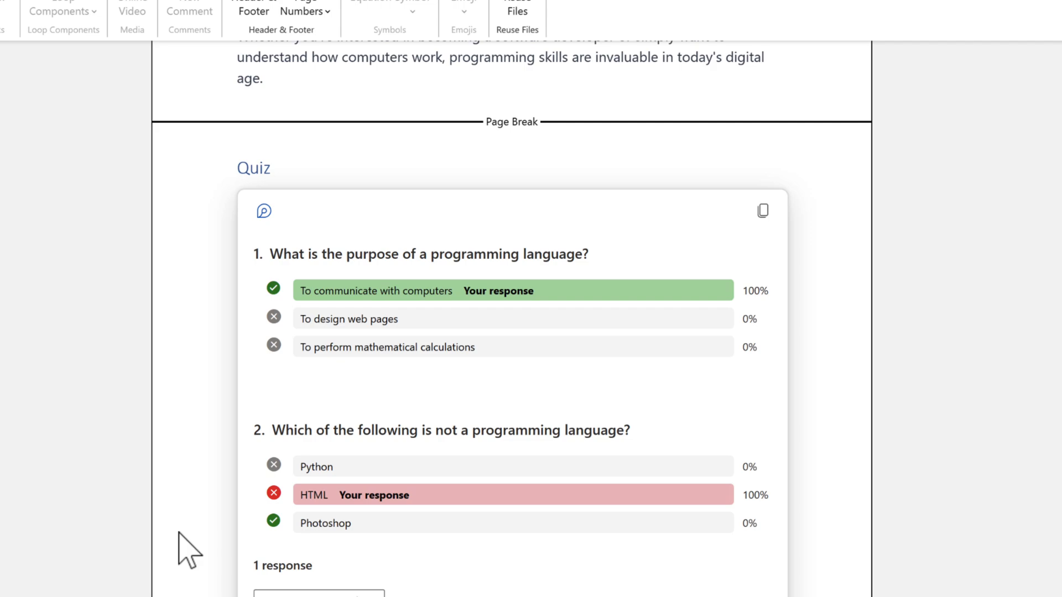
pyautogui.moveTo(275, 550)
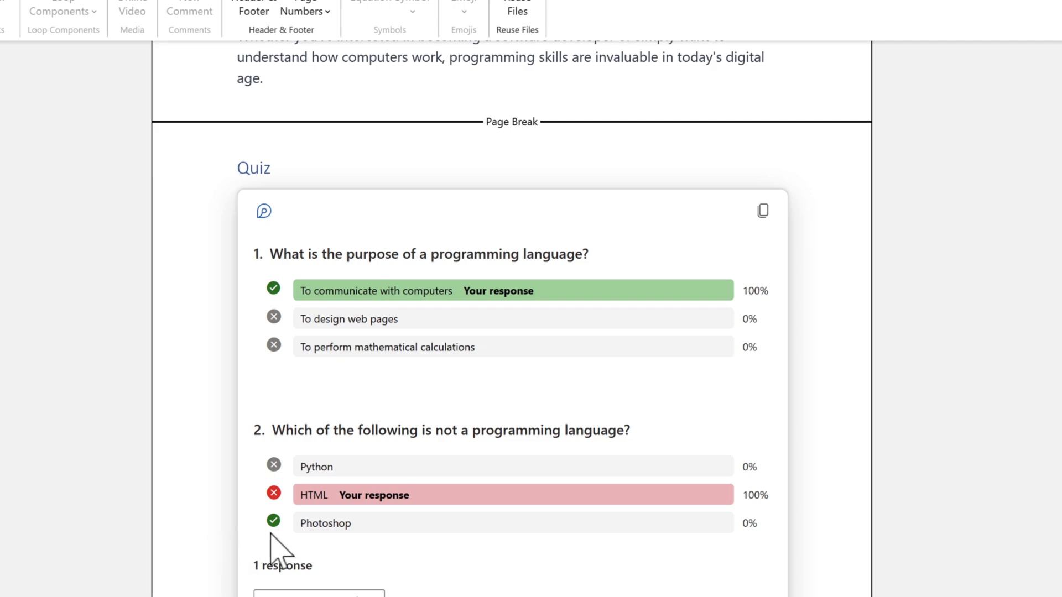
pyautogui.moveTo(297, 511)
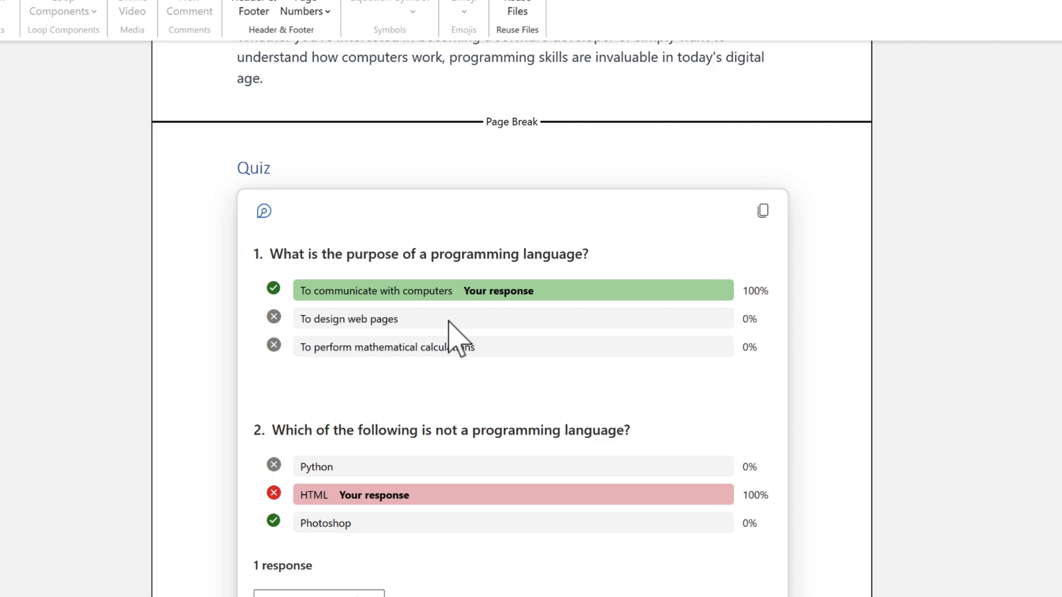
pyautogui.moveTo(457, 342)
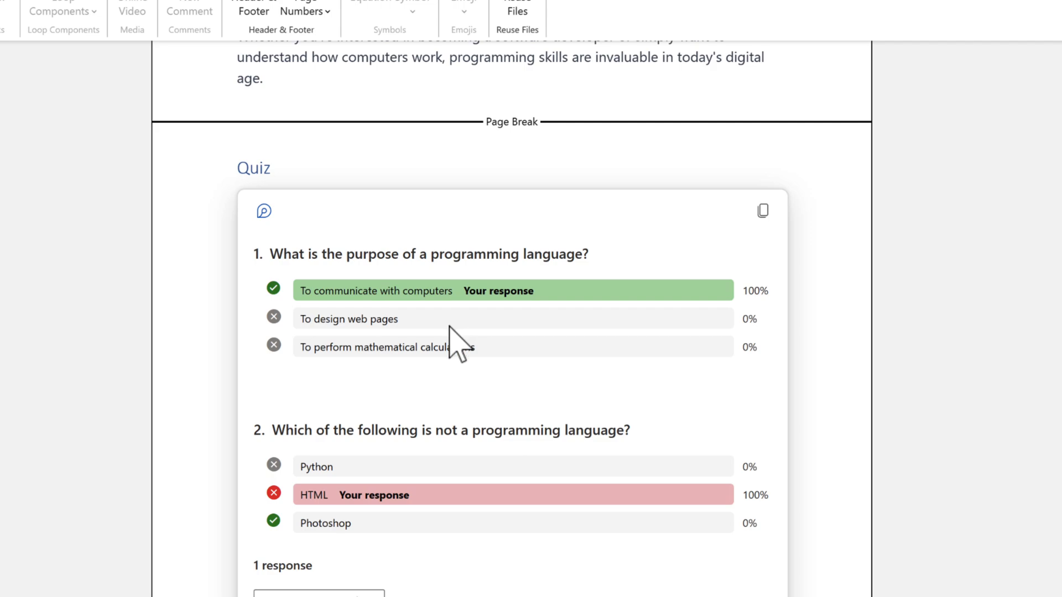
pyautogui.moveTo(822, 385)
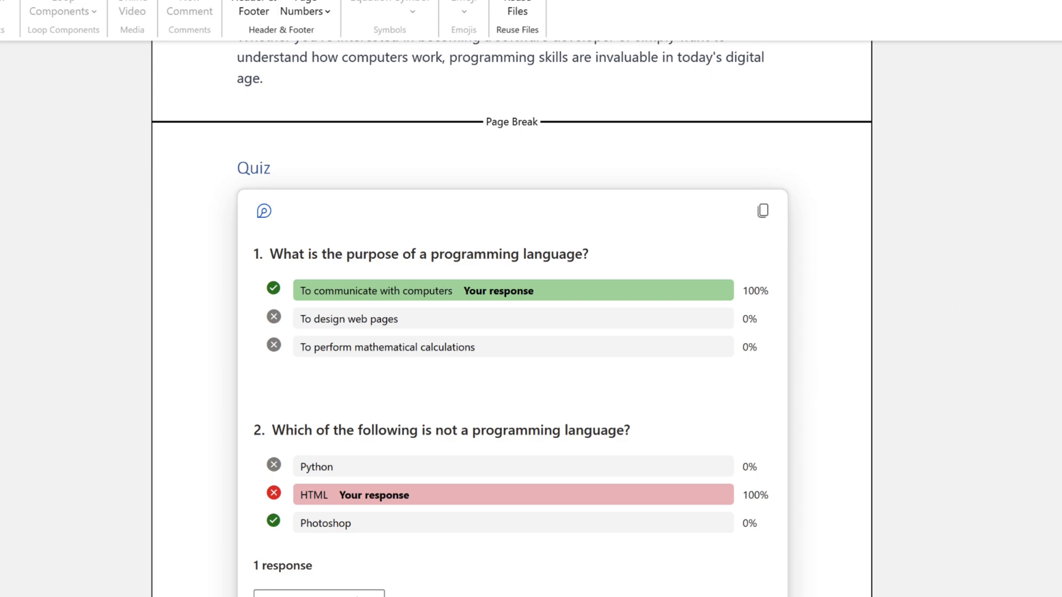
# Create a Copy Link to Document3.docx from the Share menu.
pyautogui.click(1005, 69)
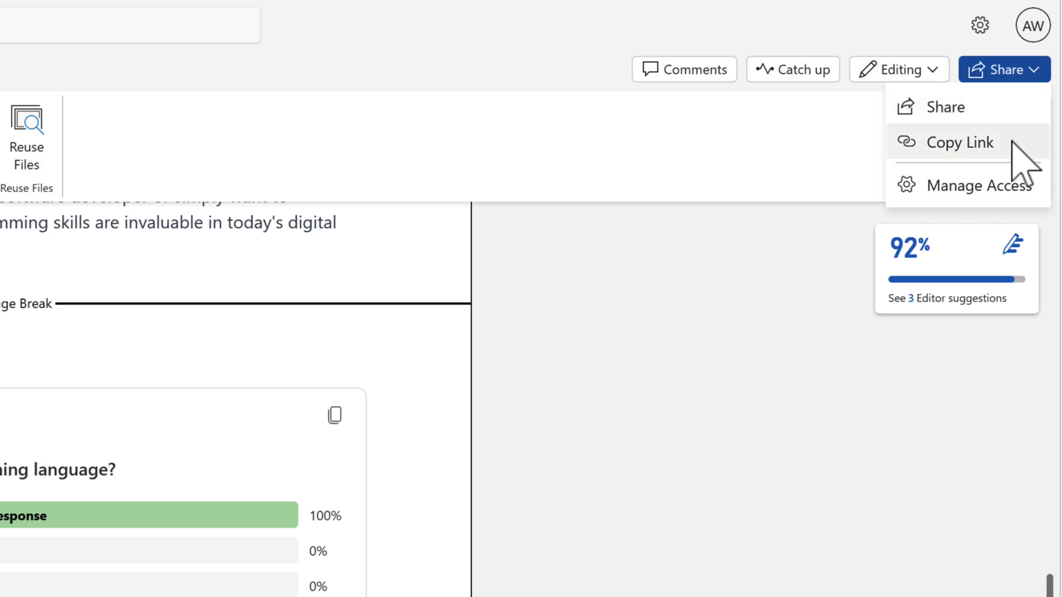
pyautogui.click(955, 143)
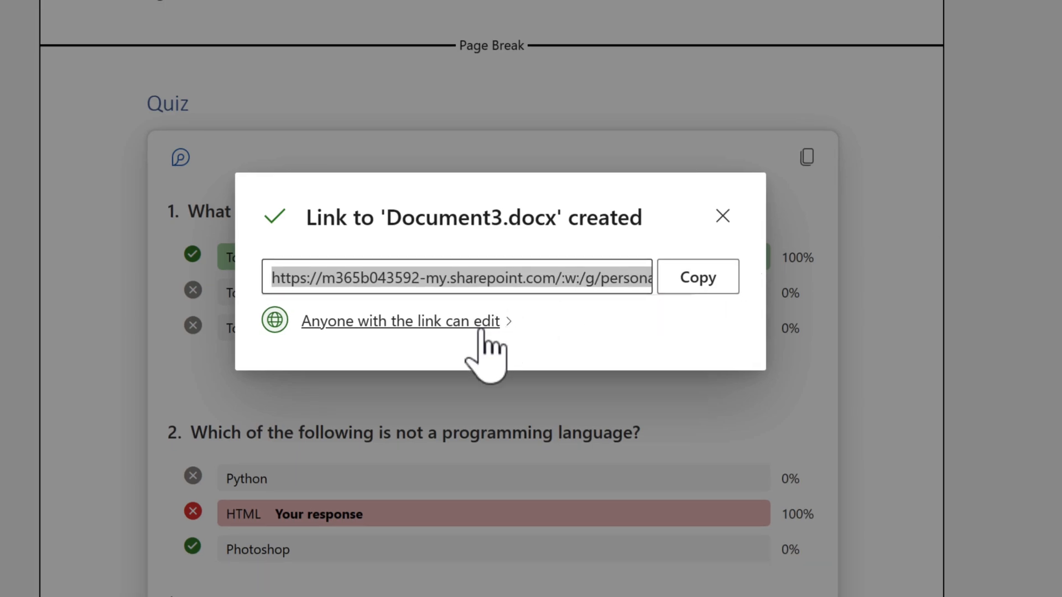
# Restrict the link audience to People in Contoso and open its permission choices.
pyautogui.click(399, 321)
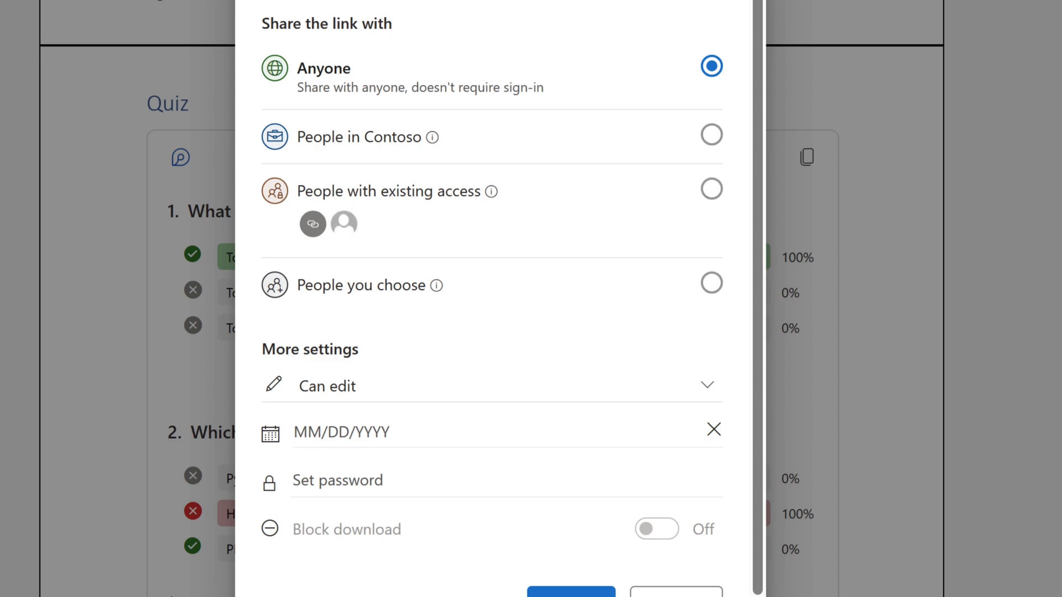
pyautogui.moveTo(711, 135)
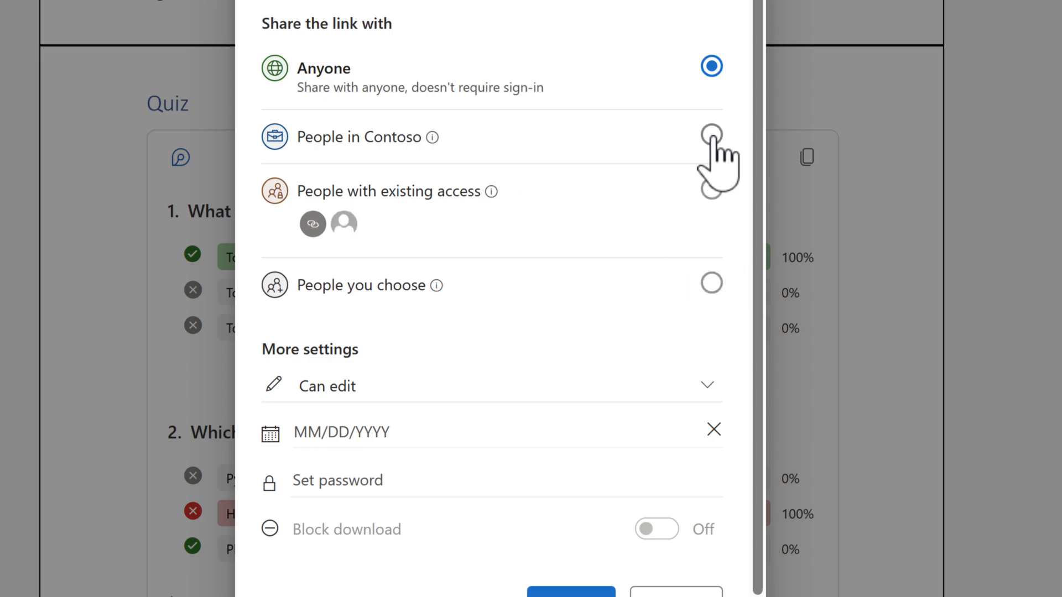
pyautogui.click(711, 136)
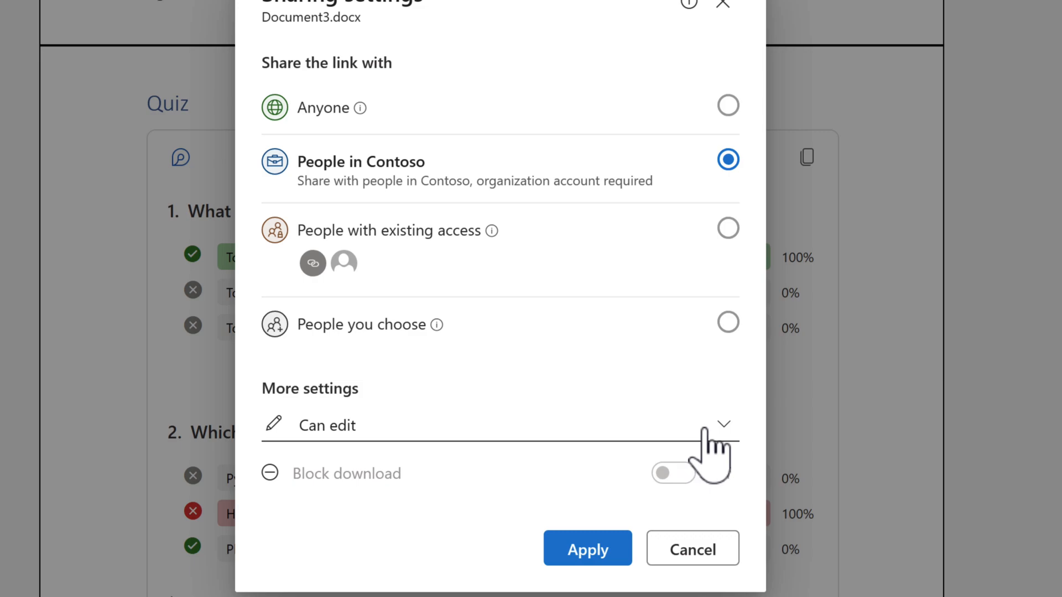
pyautogui.click(723, 424)
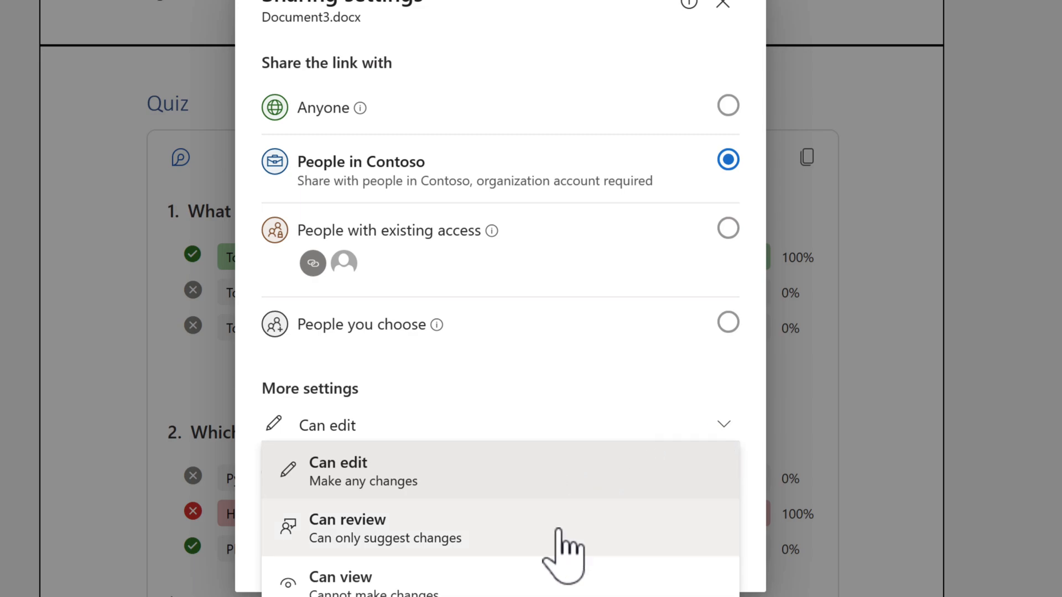
pyautogui.moveTo(562, 542)
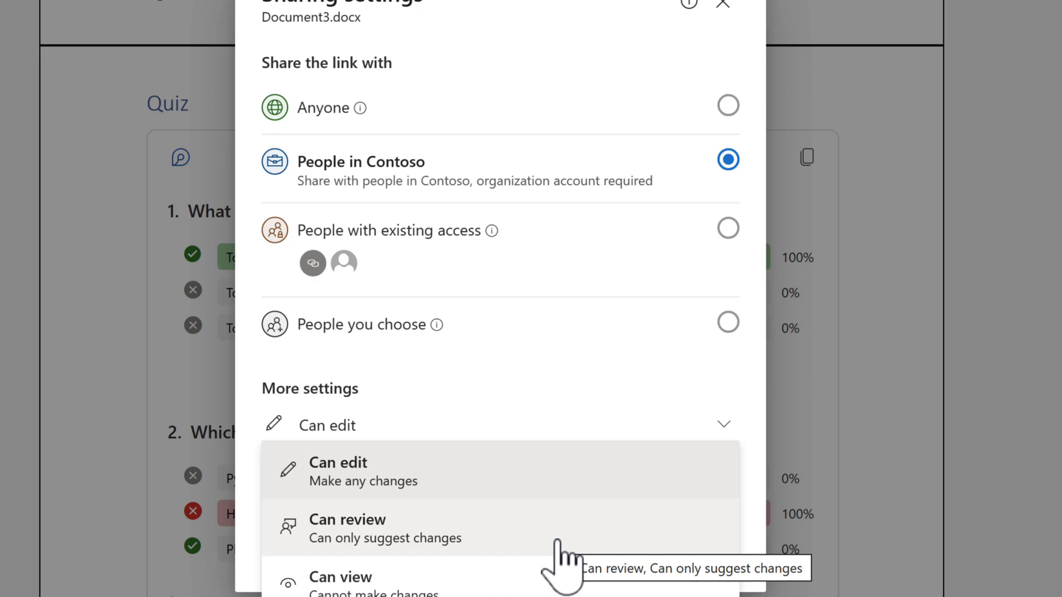
pyautogui.moveTo(555, 488)
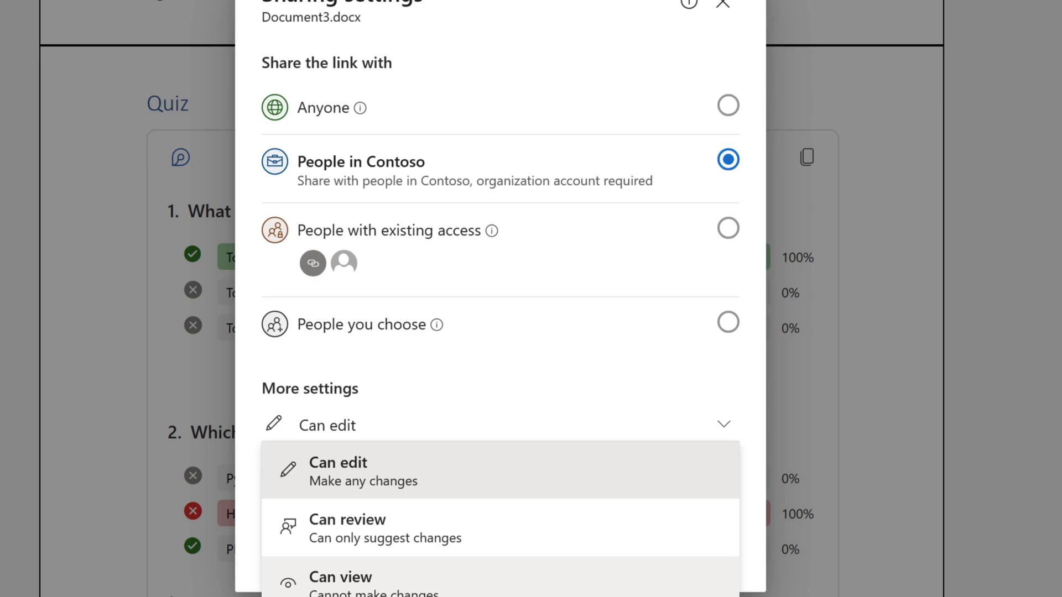
# Set the link to Can review, apply the settings and dismiss the Link copied confirmation.
pyautogui.click(346, 529)
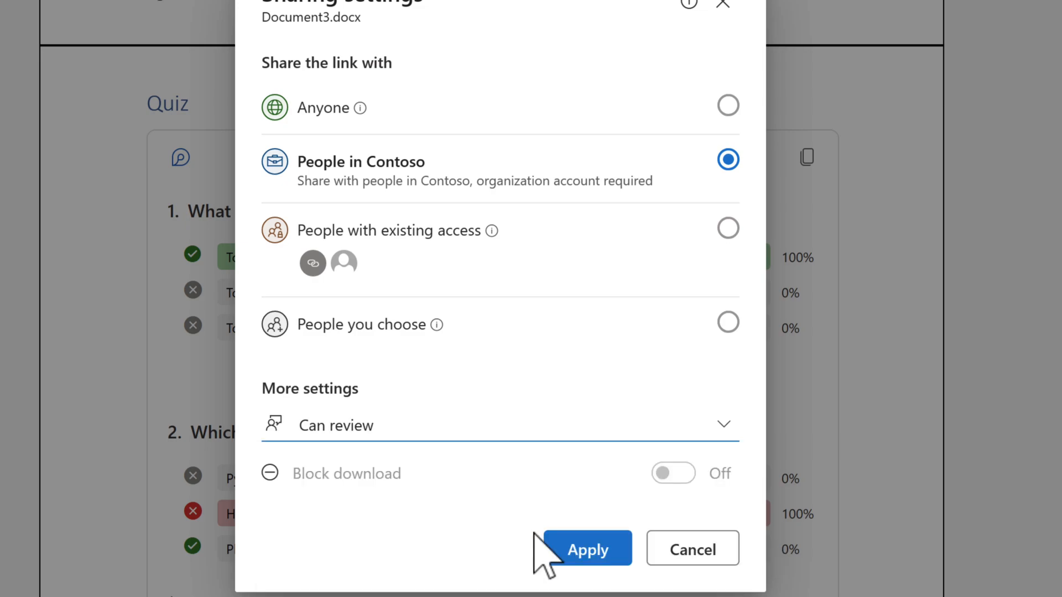
pyautogui.click(586, 549)
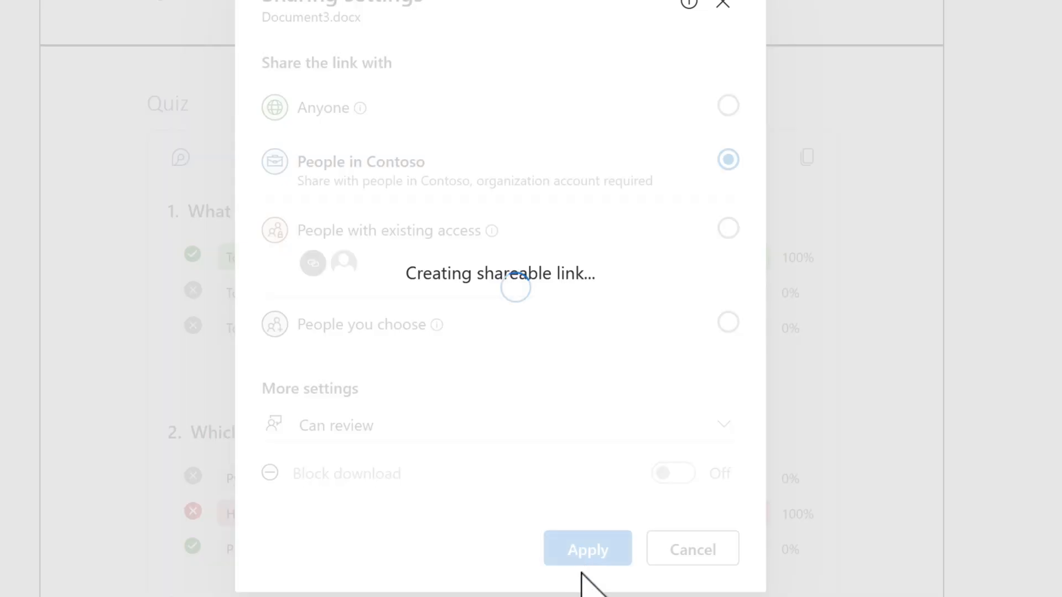
pyautogui.click(587, 549)
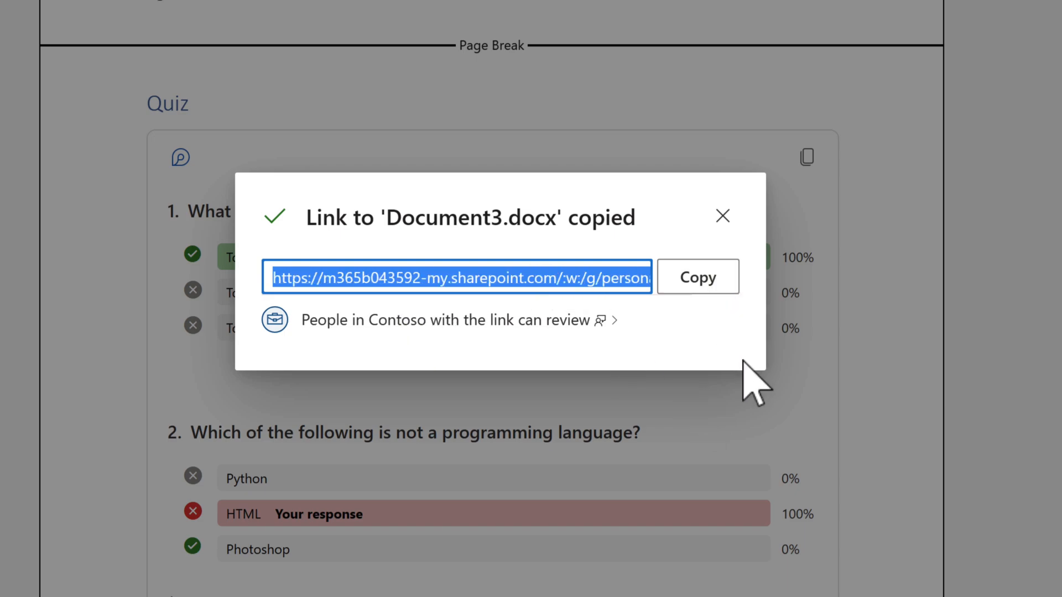
pyautogui.click(721, 216)
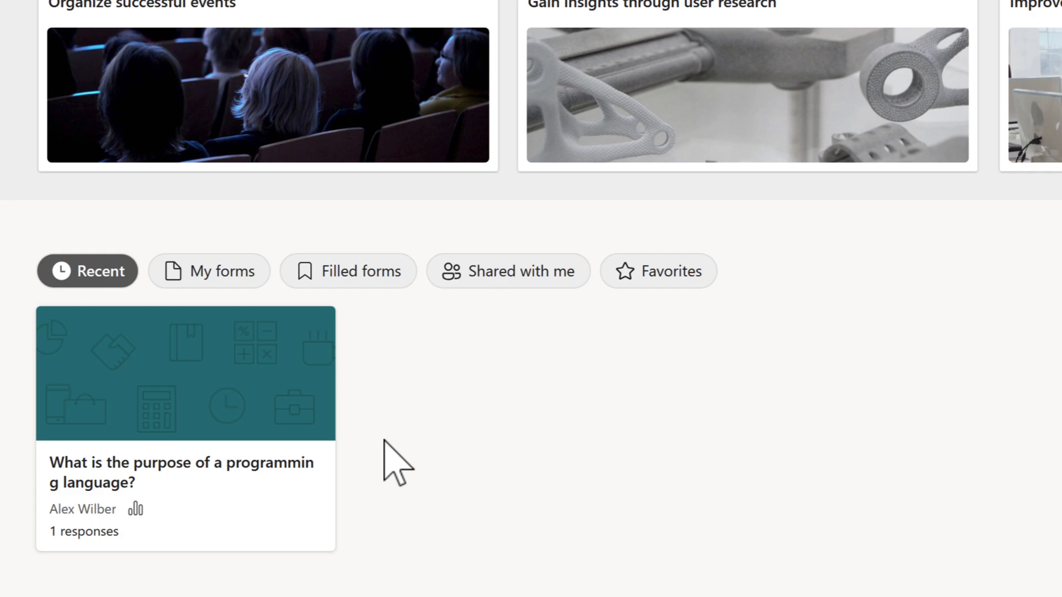
pyautogui.moveTo(325, 474)
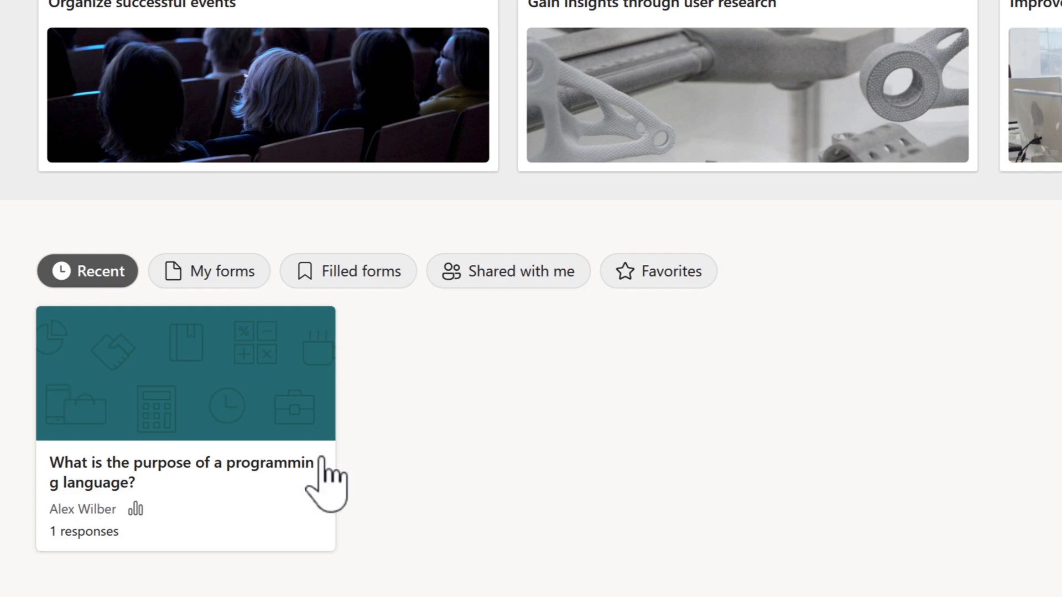
# Open the programming language quiz in Forms and review the respondent's 50% answers.
pyautogui.click(185, 463)
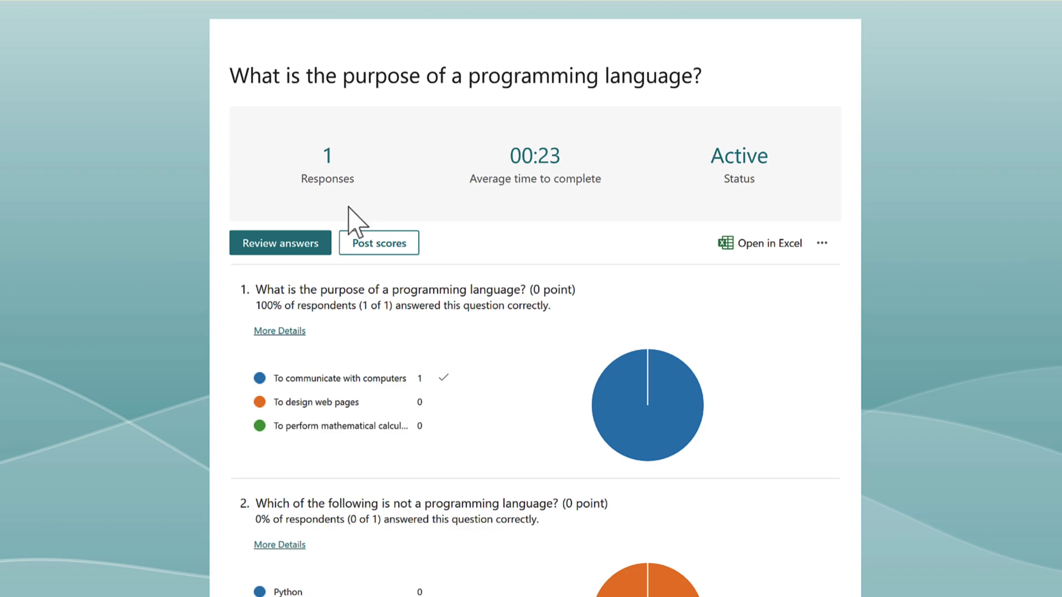
pyautogui.click(280, 242)
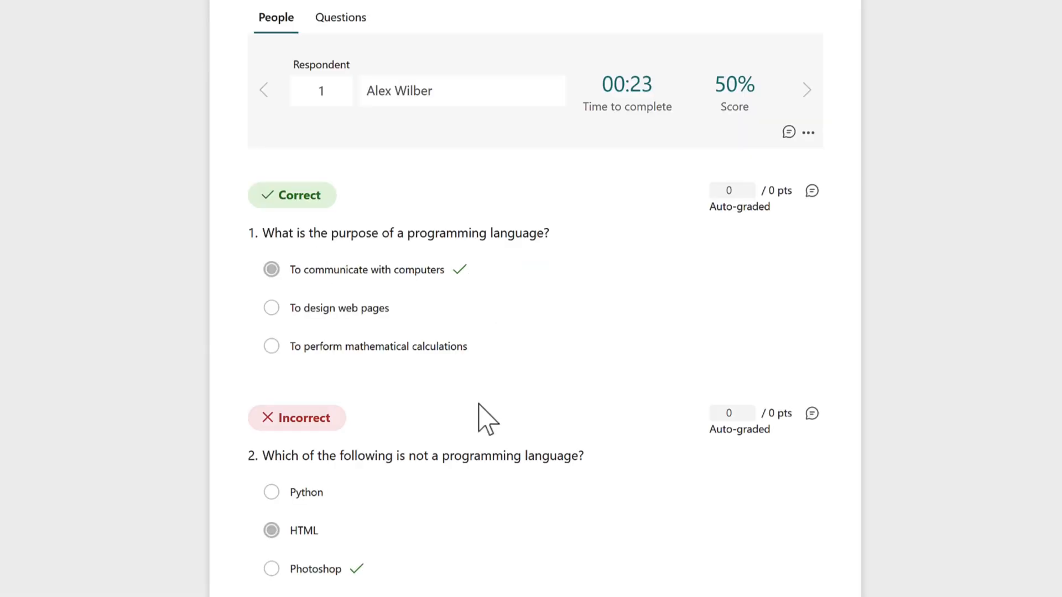
pyautogui.moveTo(150, 132)
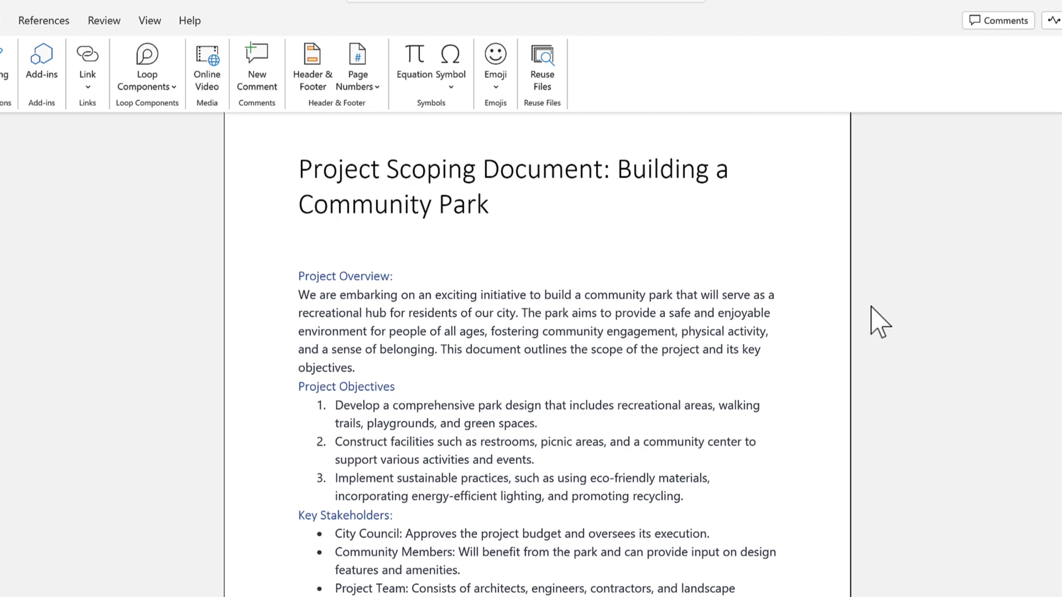
# Insert a Loop Poll component below the title and bring up its question-type choices.
pyautogui.click(298, 251)
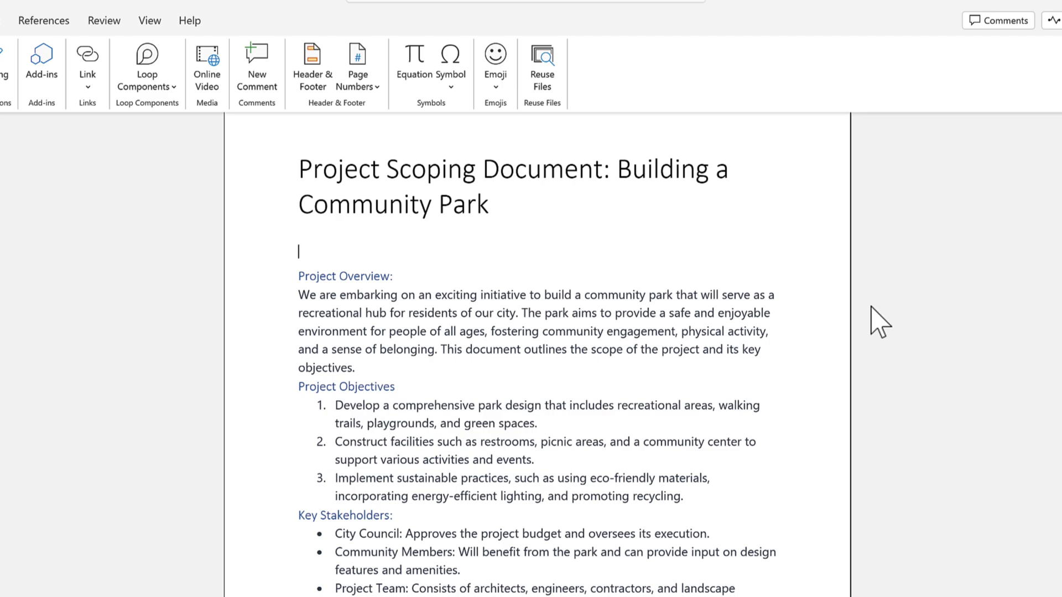
pyautogui.moveTo(886, 330)
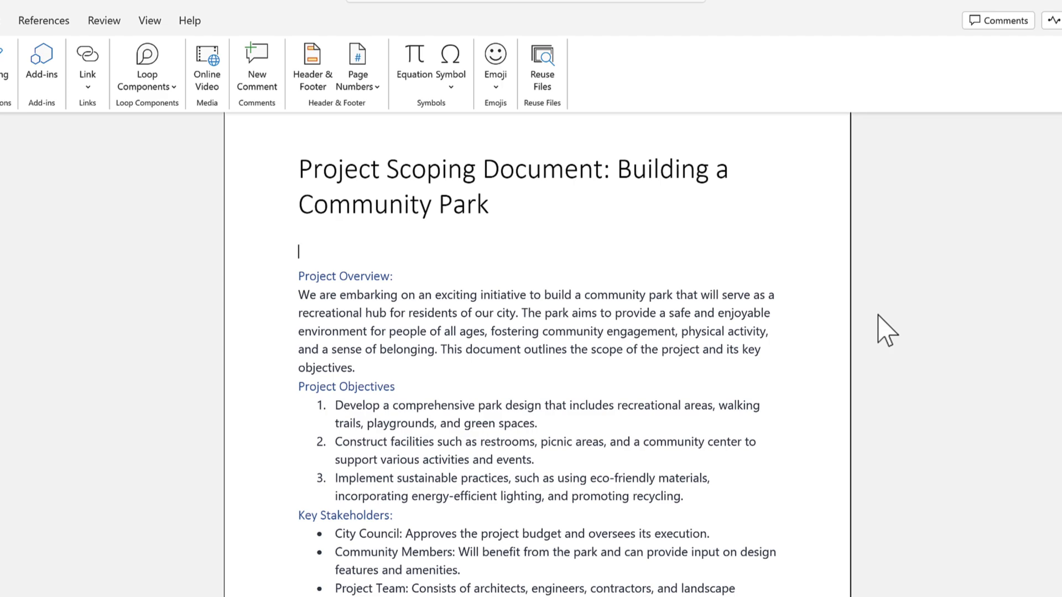
pyautogui.scroll(-3)
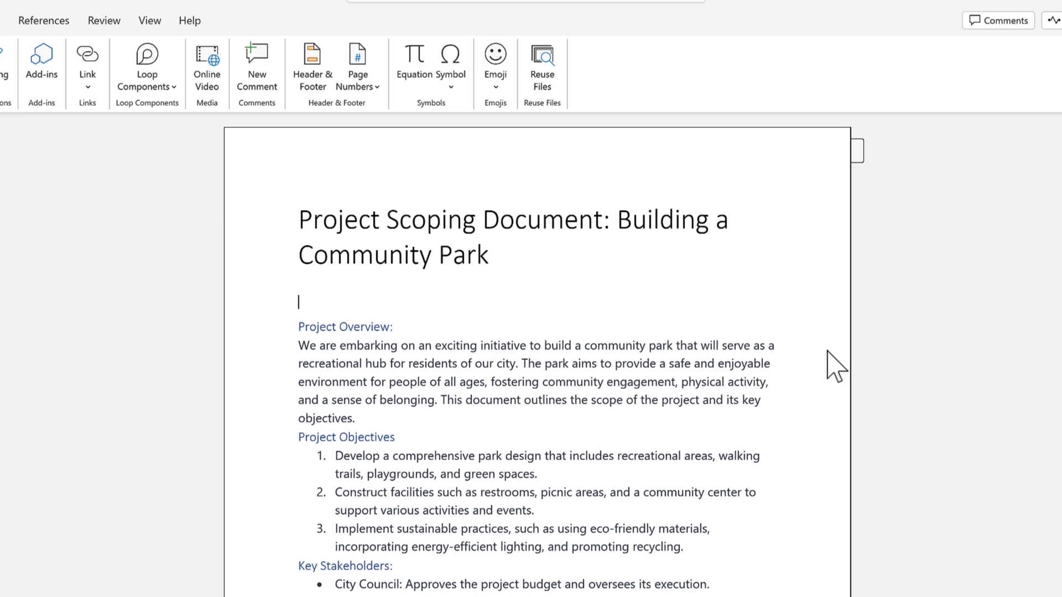
pyautogui.click(146, 67)
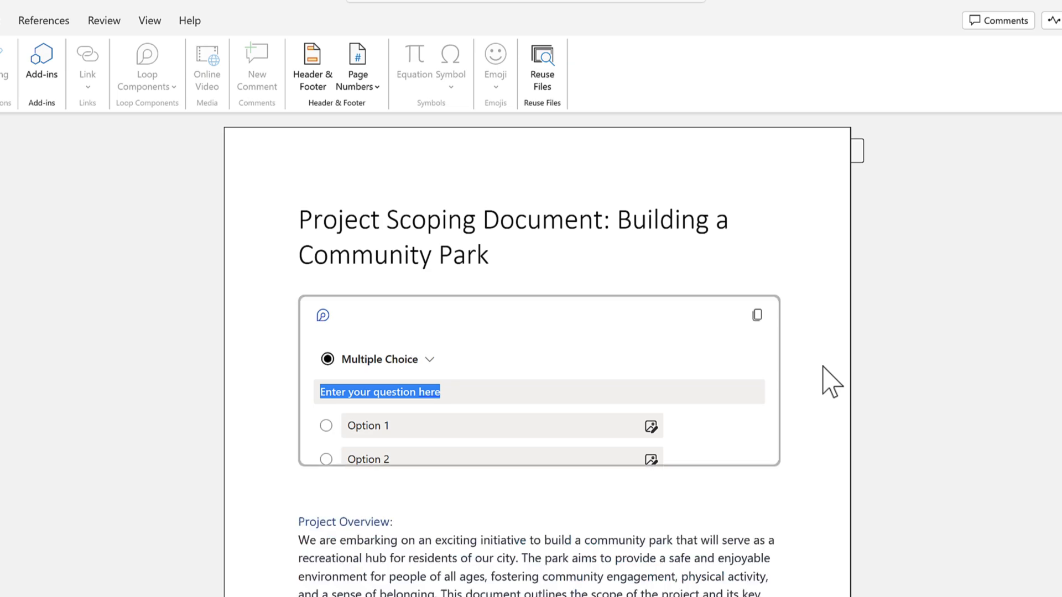
pyautogui.click(429, 359)
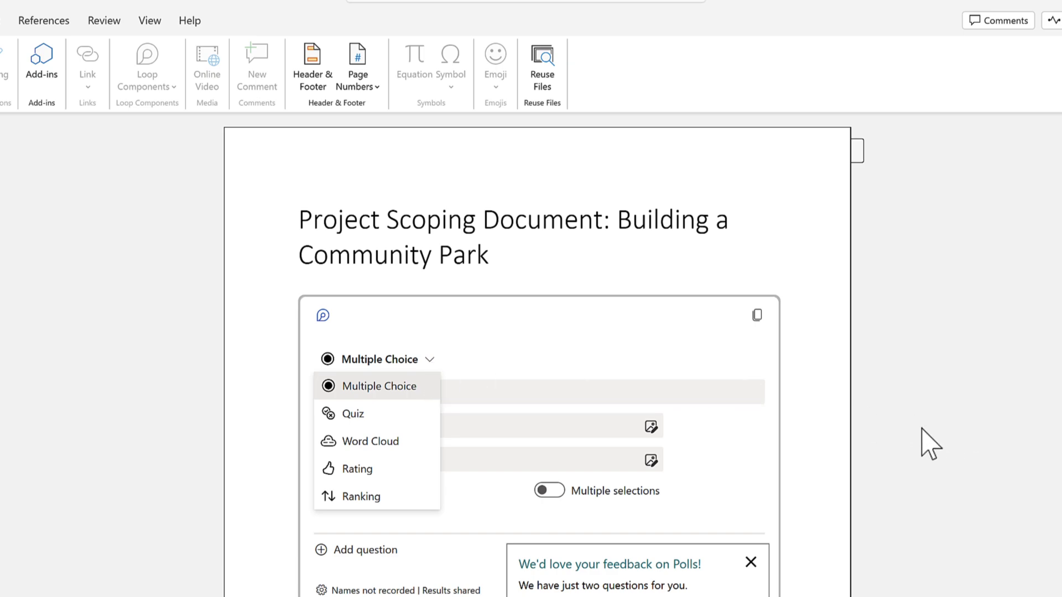
pyautogui.moveTo(817, 474)
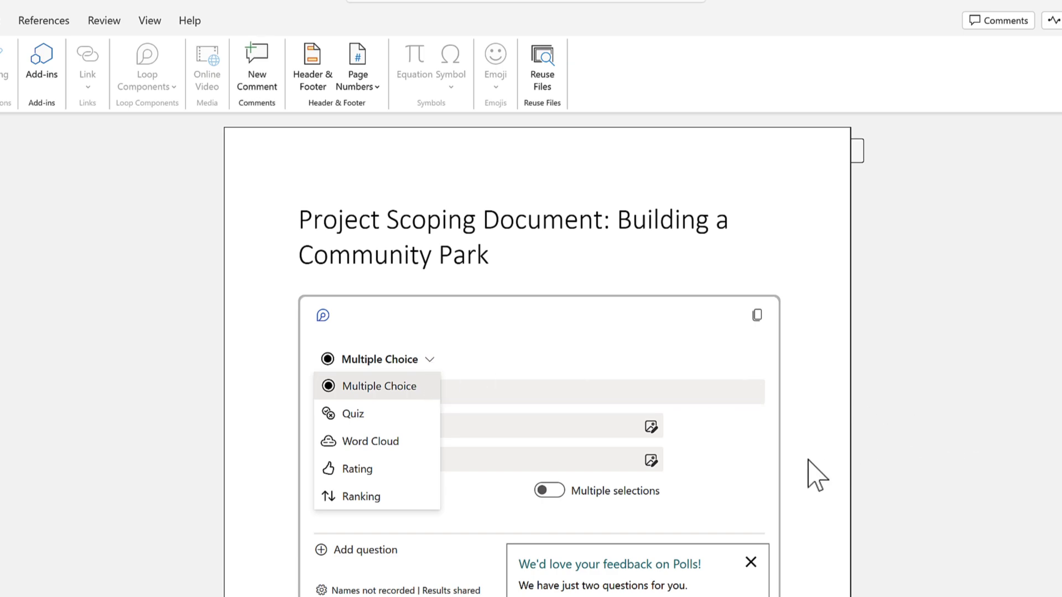
pyautogui.moveTo(776, 538)
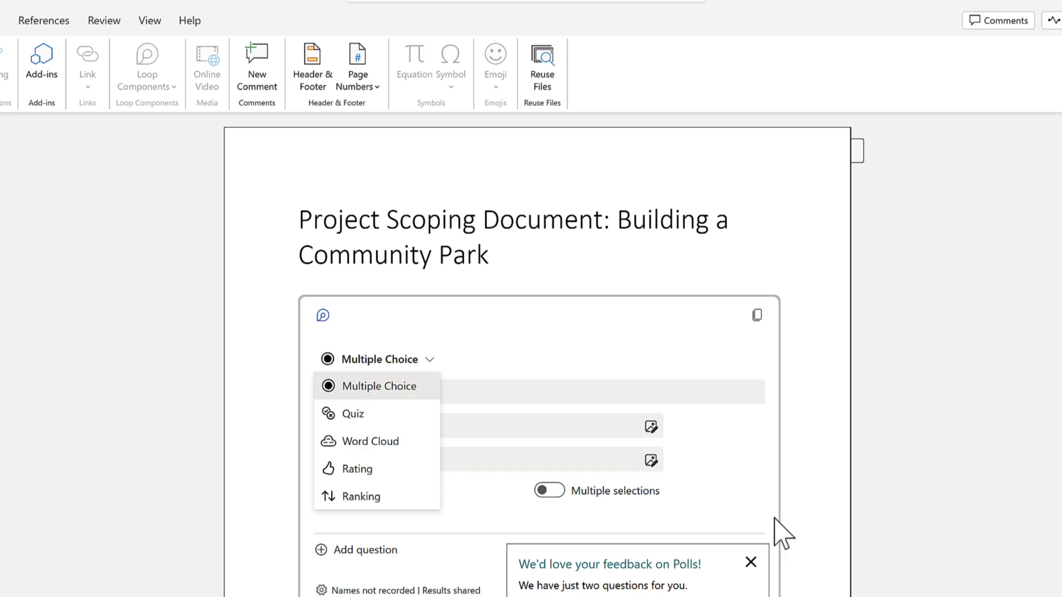
# Keep Multiple Choice, record respondents' names, and stop sharing aggregated results with respondents.
pyautogui.click(378, 386)
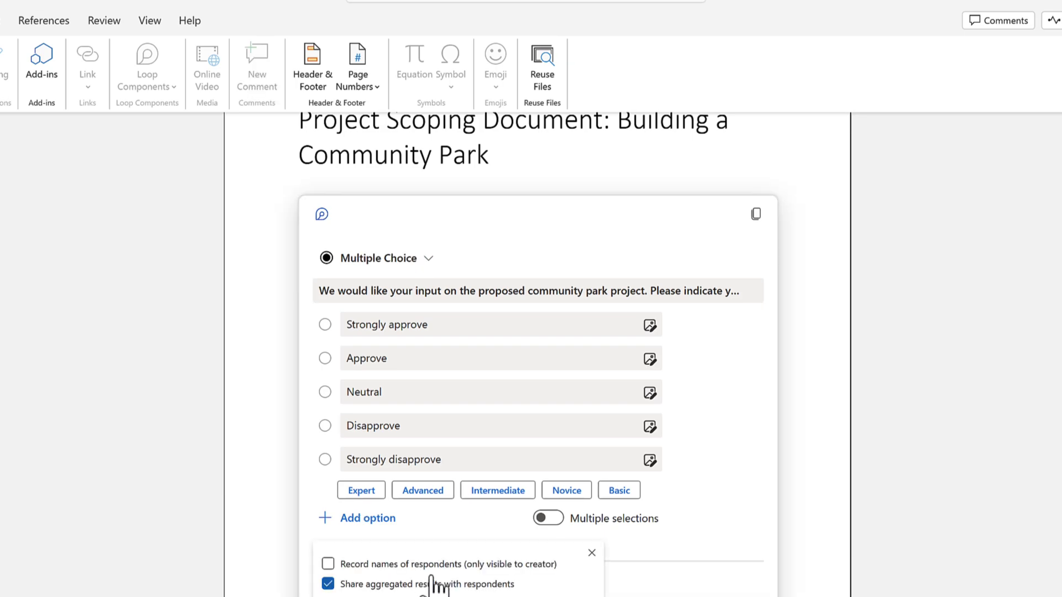
pyautogui.click(328, 563)
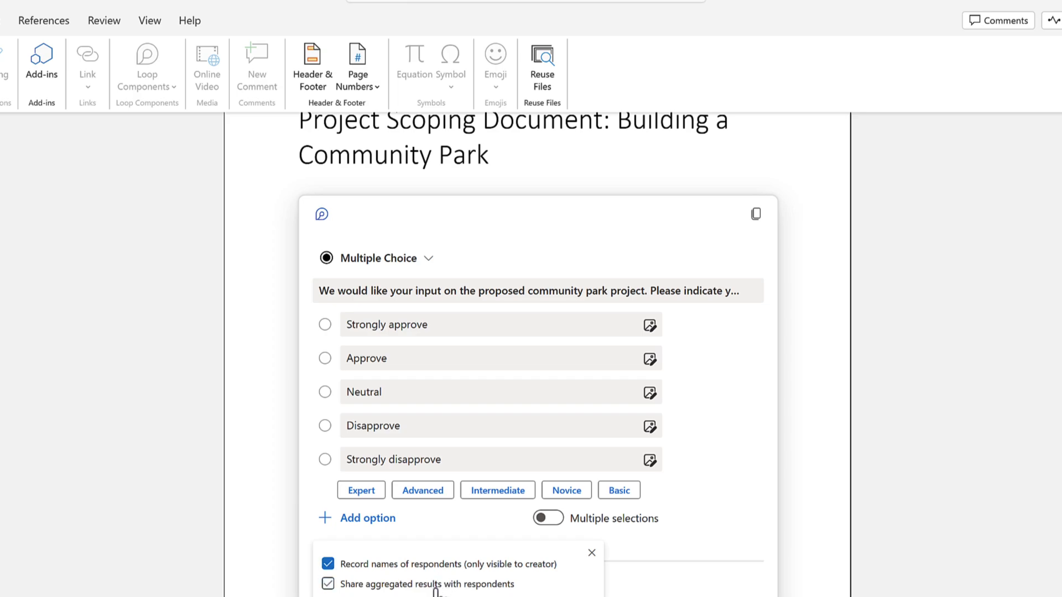
pyautogui.click(591, 553)
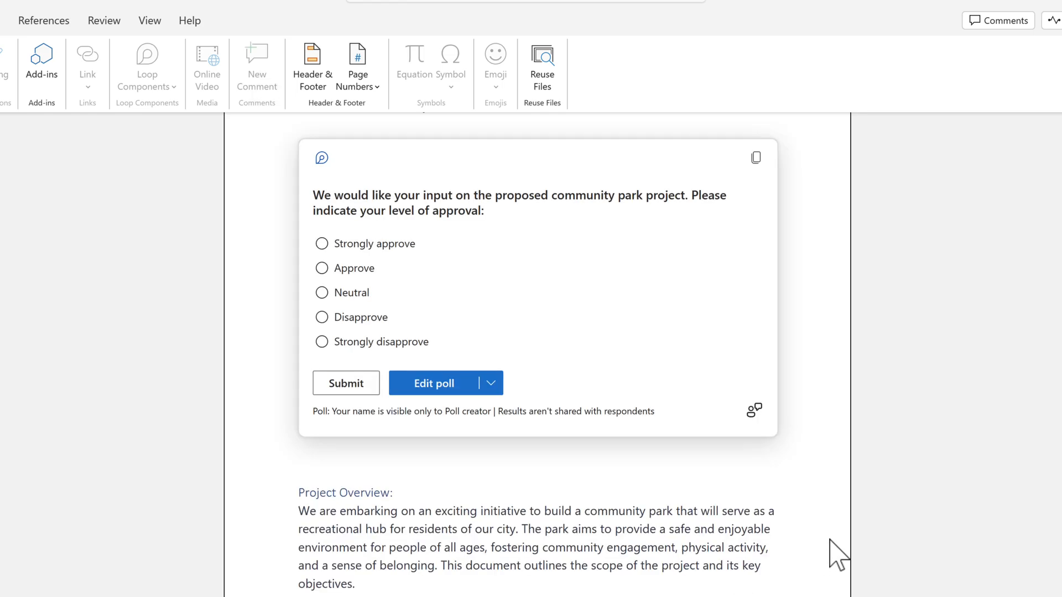
# Vote Strongly approve and submit, giving the poll one response at 100%.
pyautogui.click(322, 243)
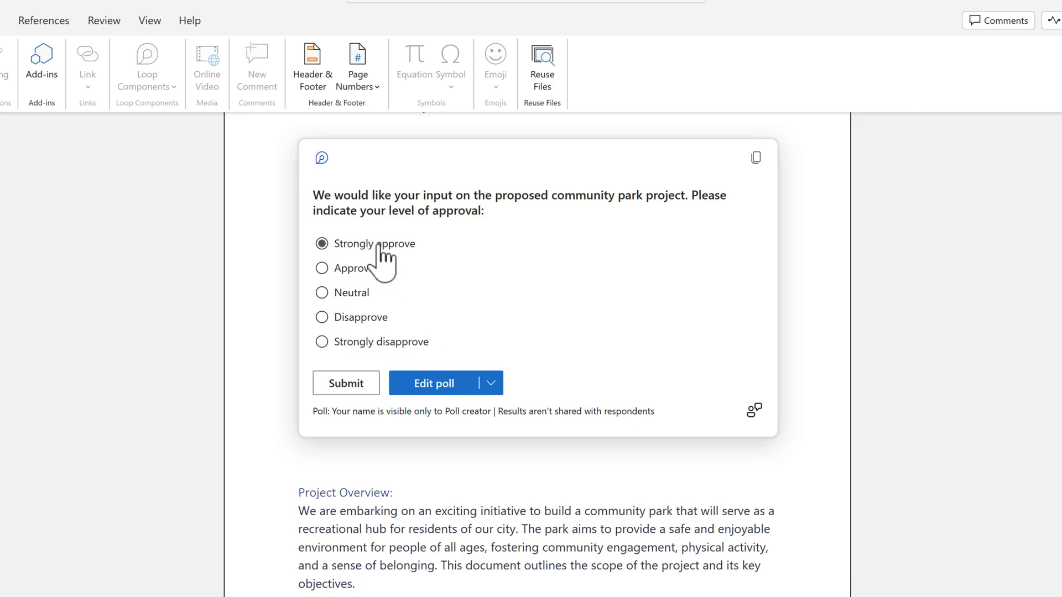
pyautogui.click(345, 383)
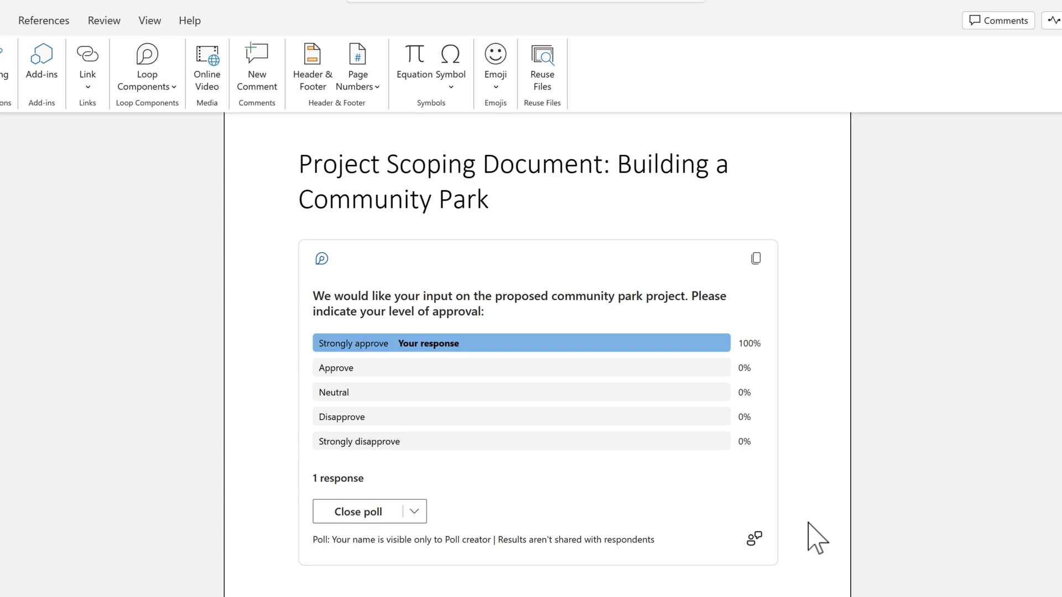
pyautogui.scroll(-3)
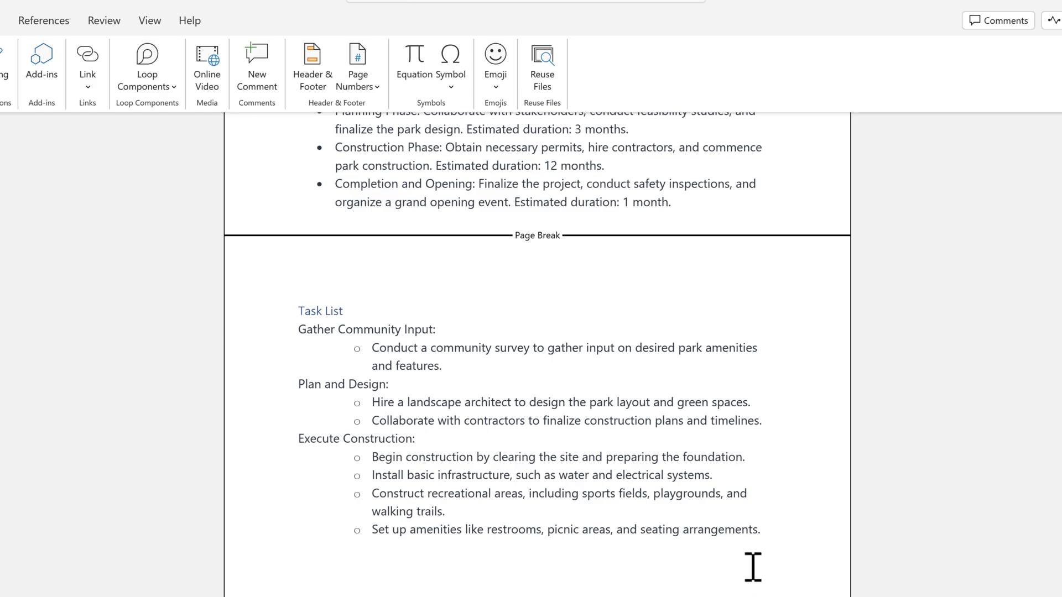
pyautogui.moveTo(295, 282)
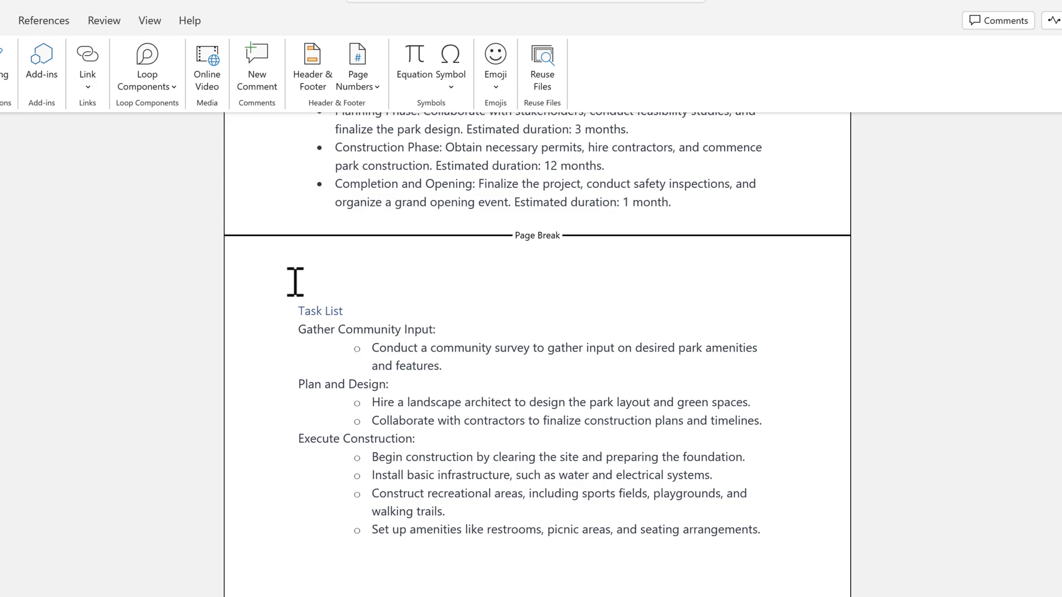
# Insert a Loop Task list component for the community survey, landscape architect and contractor tasks.
pyautogui.click(147, 67)
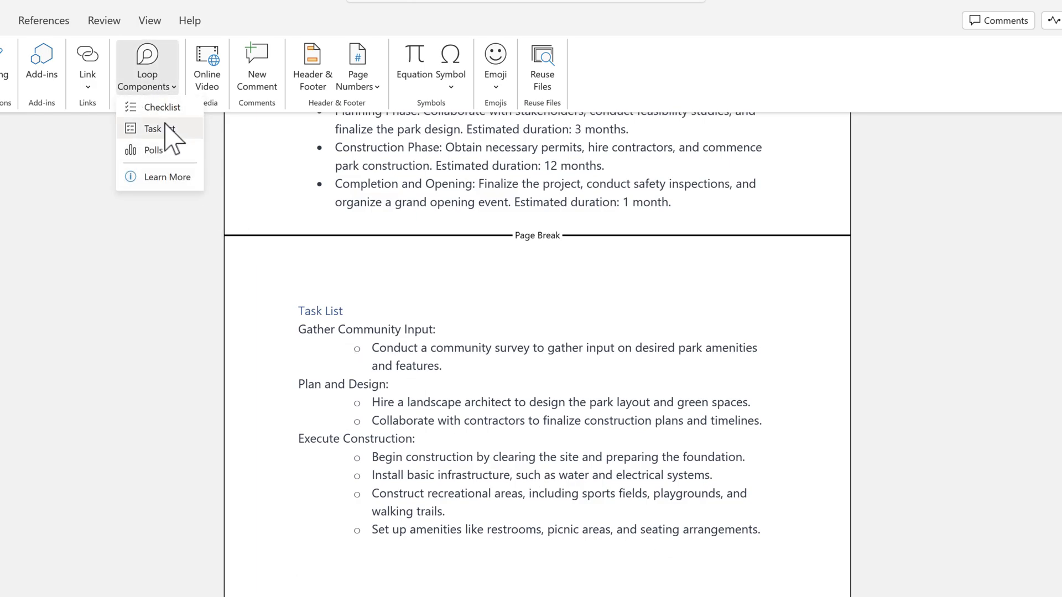
pyautogui.click(153, 129)
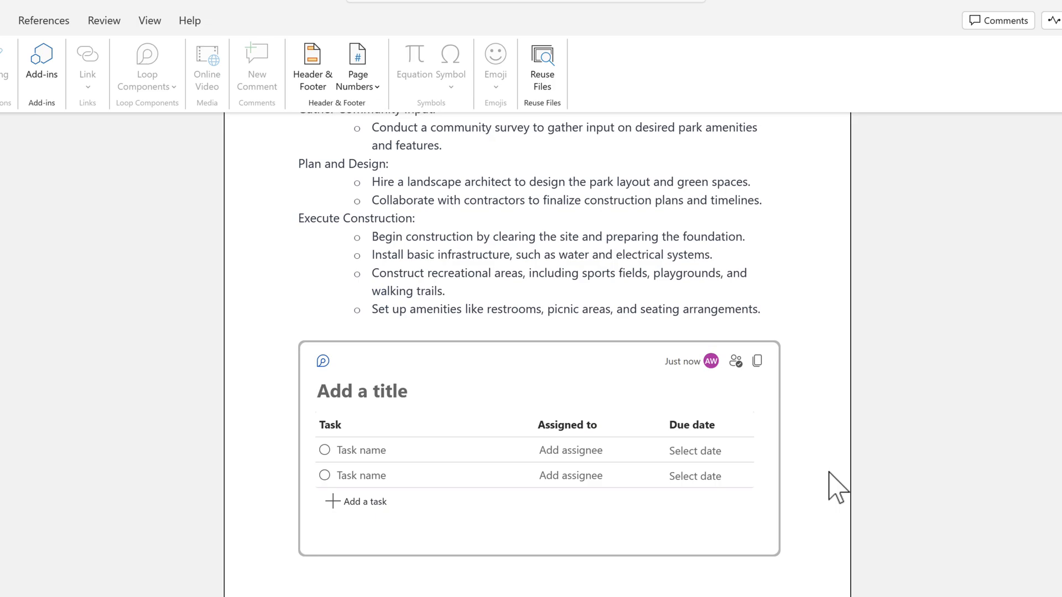
pyautogui.click(362, 391)
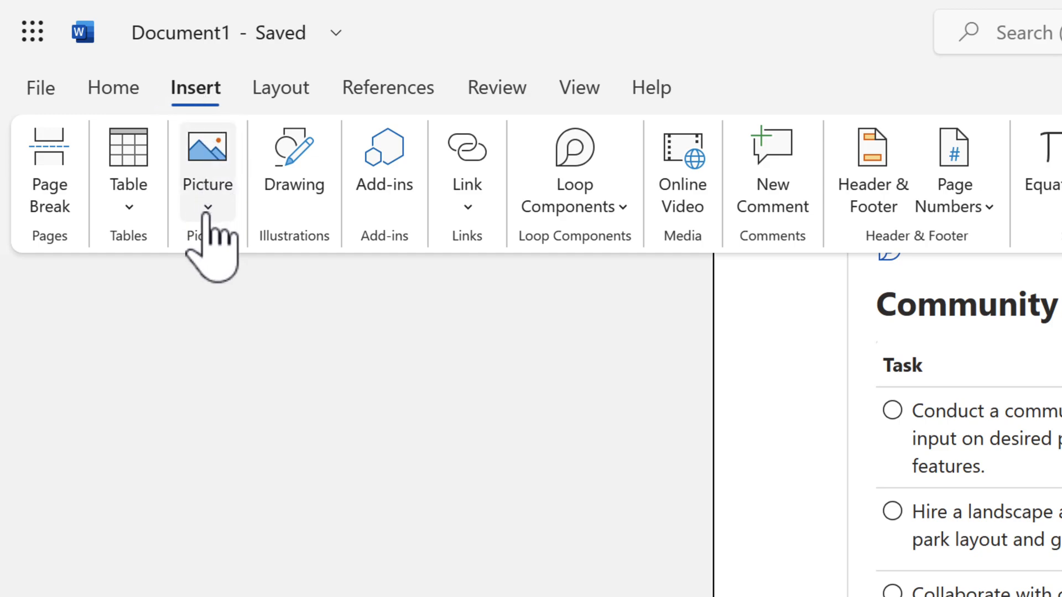
# Insert a Loop Checklist titled Activity Checklist and tick off the community survey item.
pyautogui.click(573, 190)
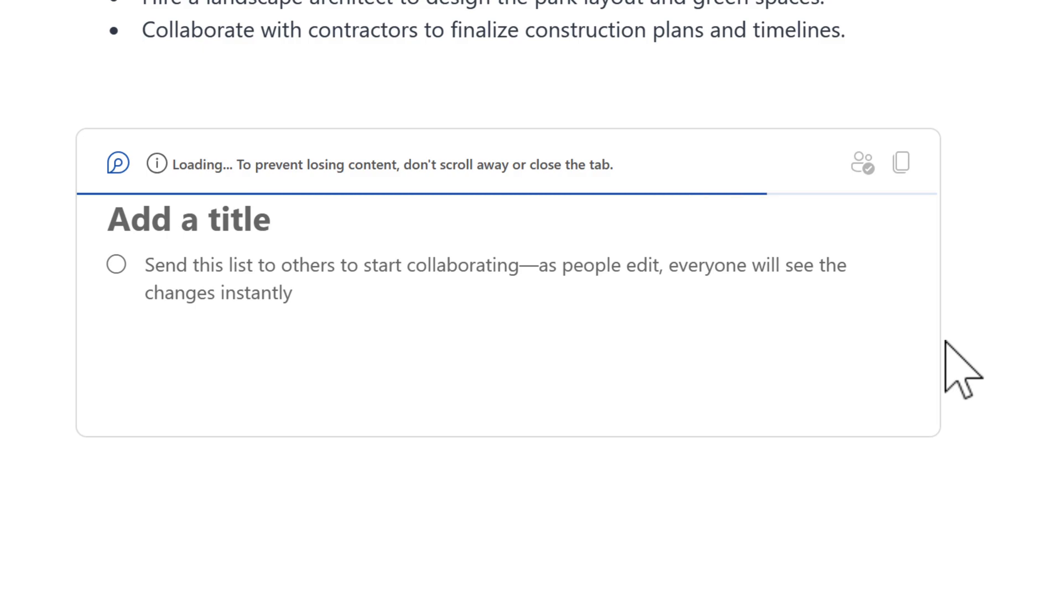
pyautogui.click(189, 219)
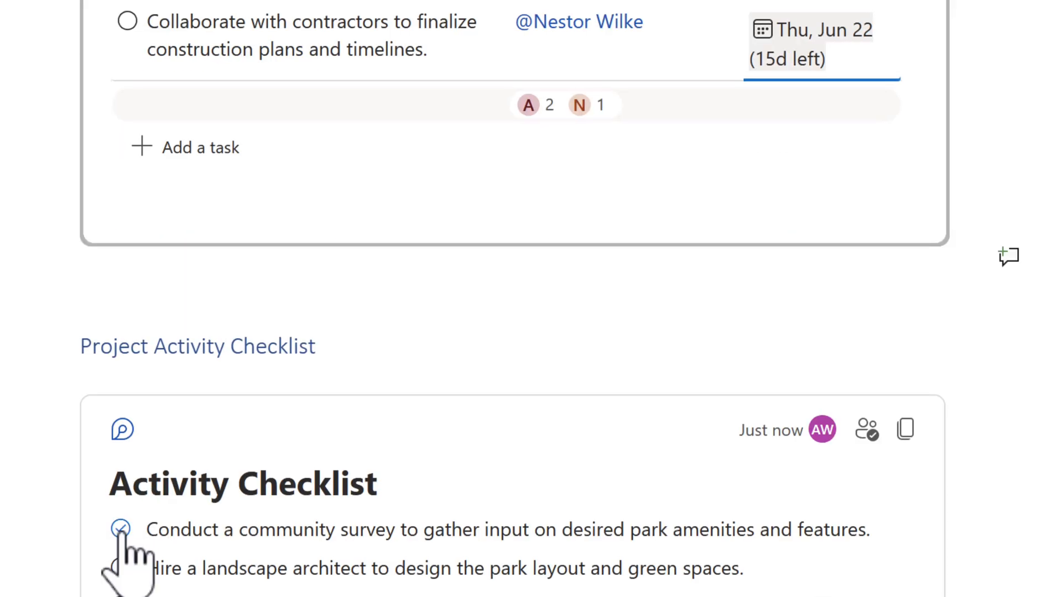
pyautogui.click(122, 529)
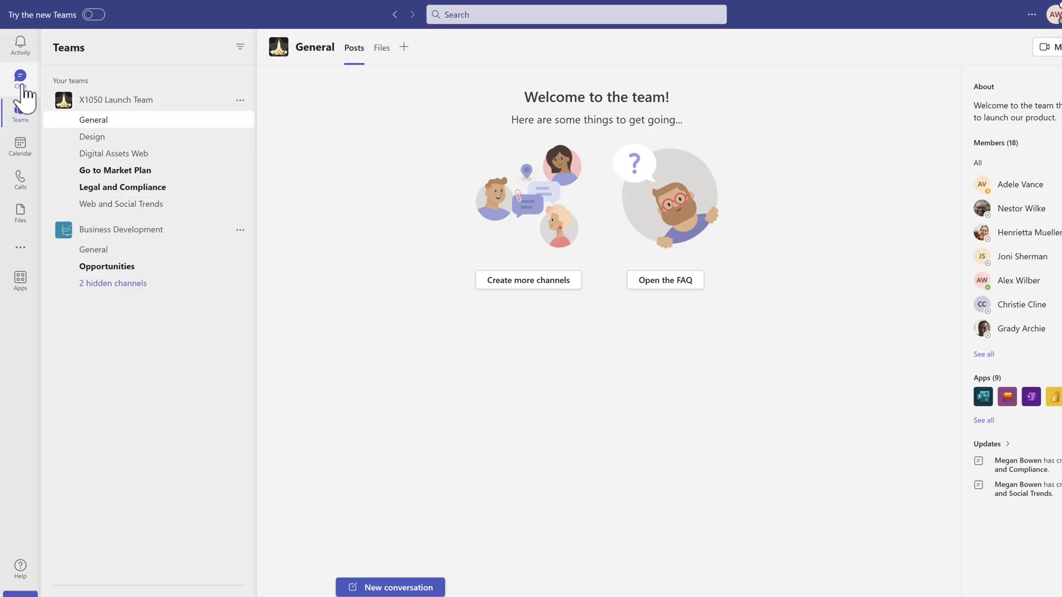
# Start a new Teams chat addressed to Nestor from the recipient suggestions.
pyautogui.click(20, 76)
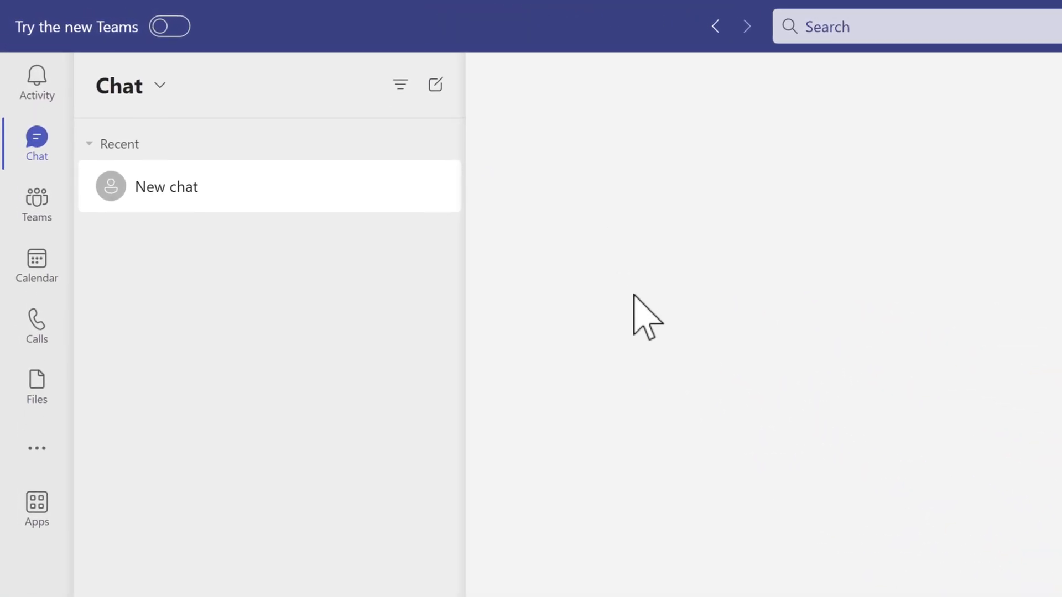
pyautogui.click(441, 85)
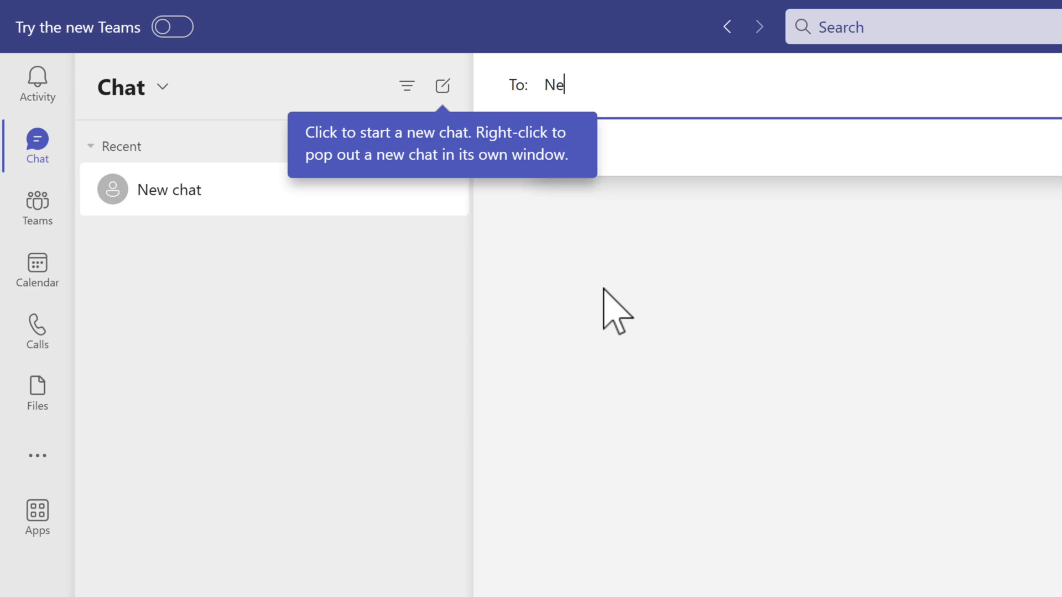
pyautogui.write('stor')
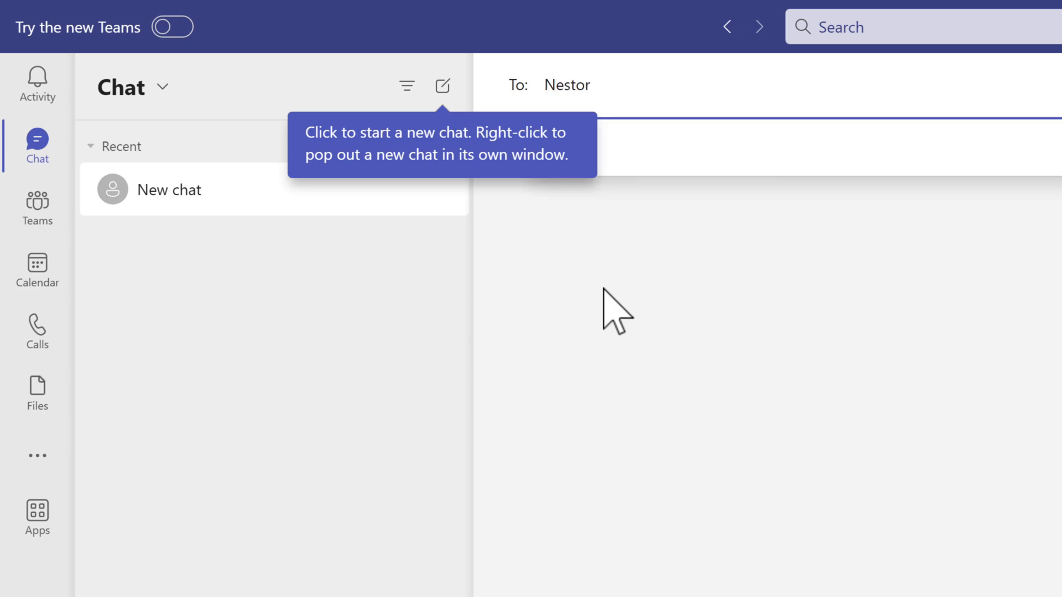
pyautogui.click(567, 86)
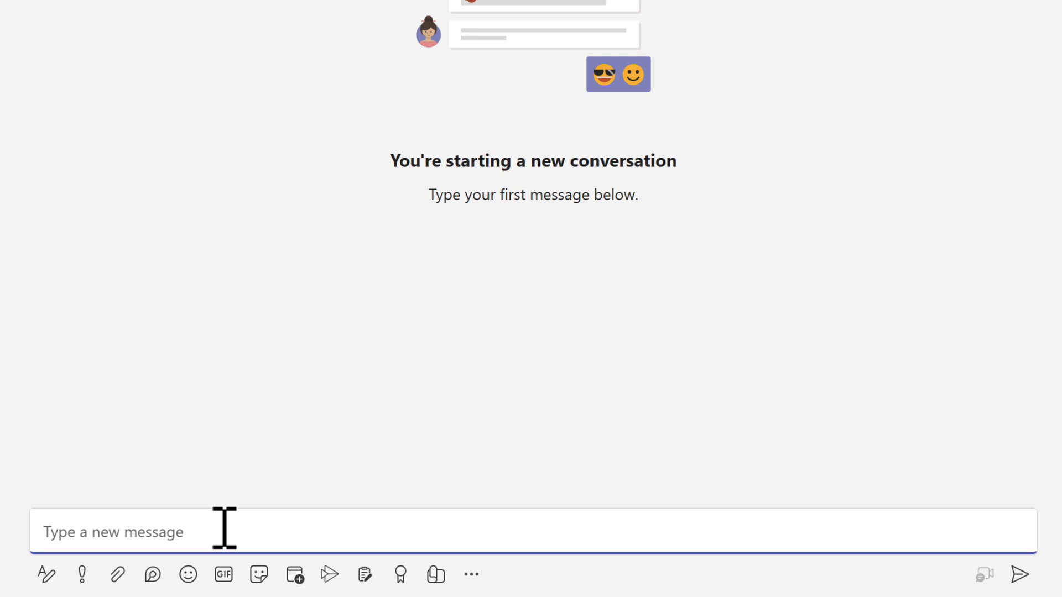
pyautogui.moveTo(233, 548)
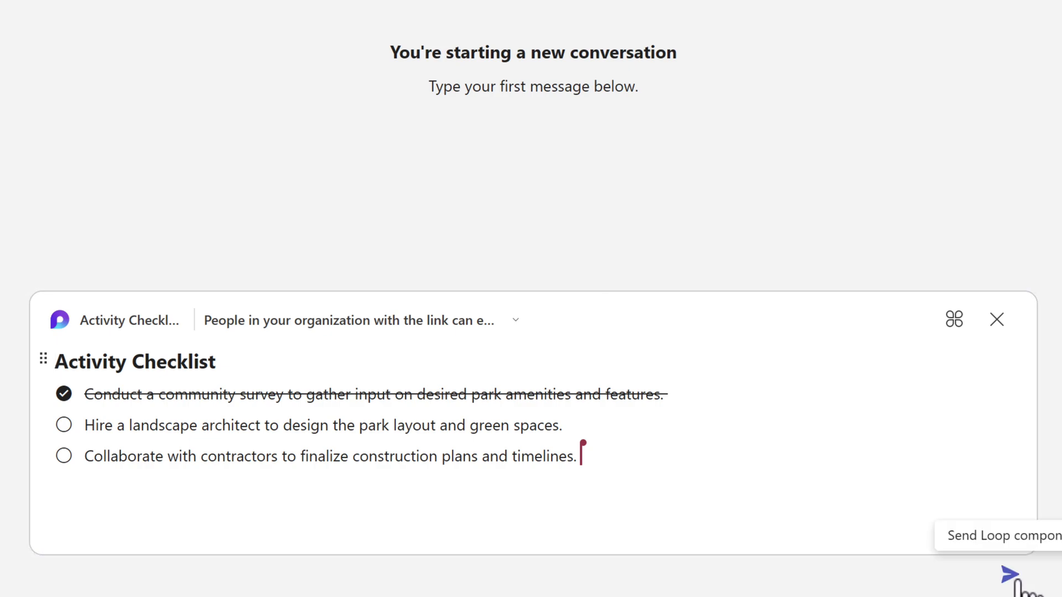
# Send the Activity Checklist to Nestor and mark 'Hire a landscape architect' done in the chat.
pyautogui.click(989, 554)
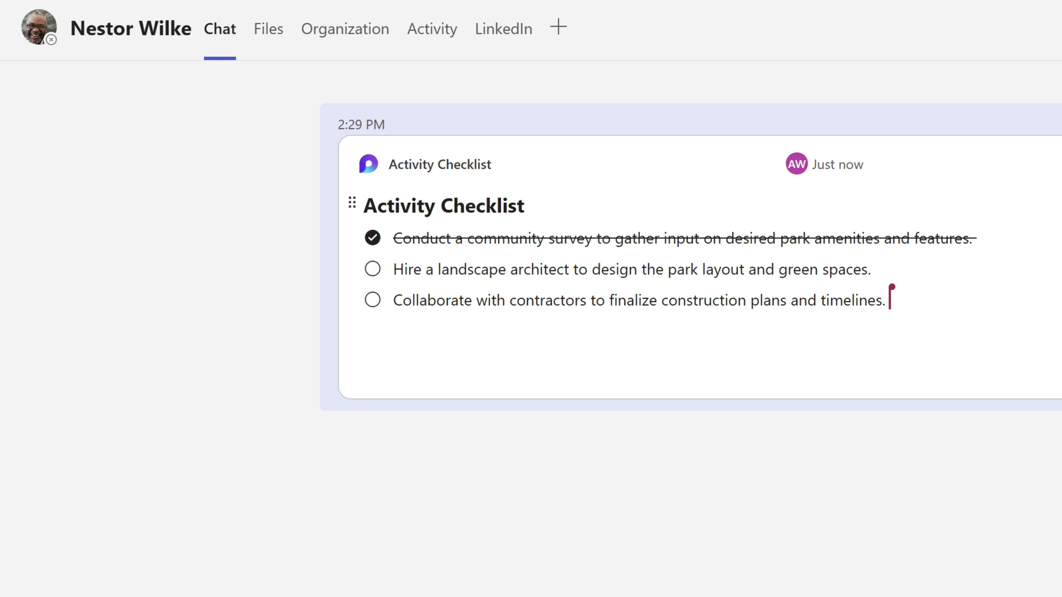
pyautogui.moveTo(589, 498)
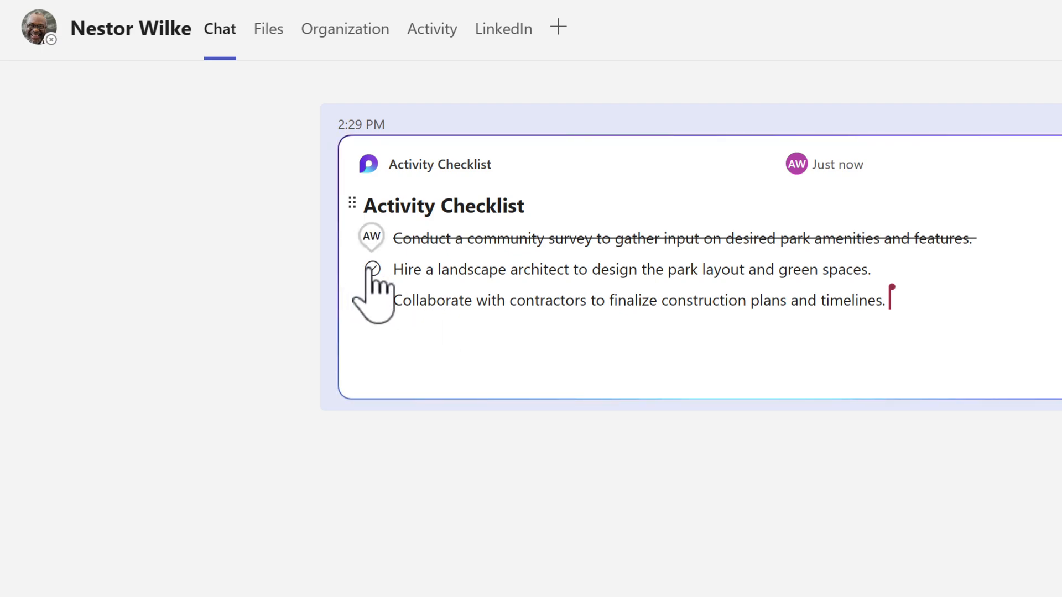
pyautogui.click(372, 269)
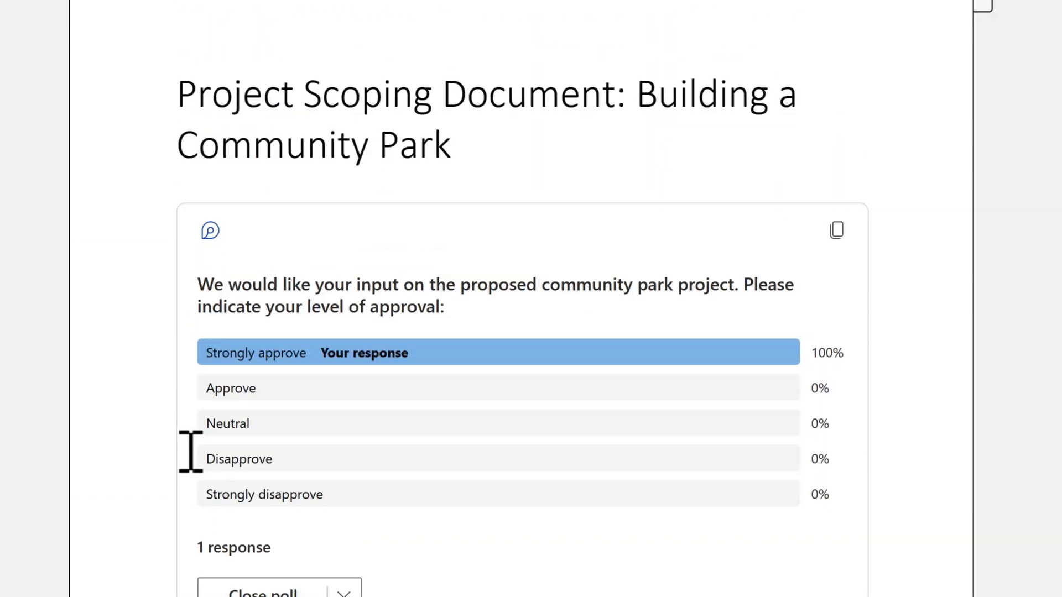
# Scroll past the poll to the Project Overview and numbered objectives.
pyautogui.scroll(-3)
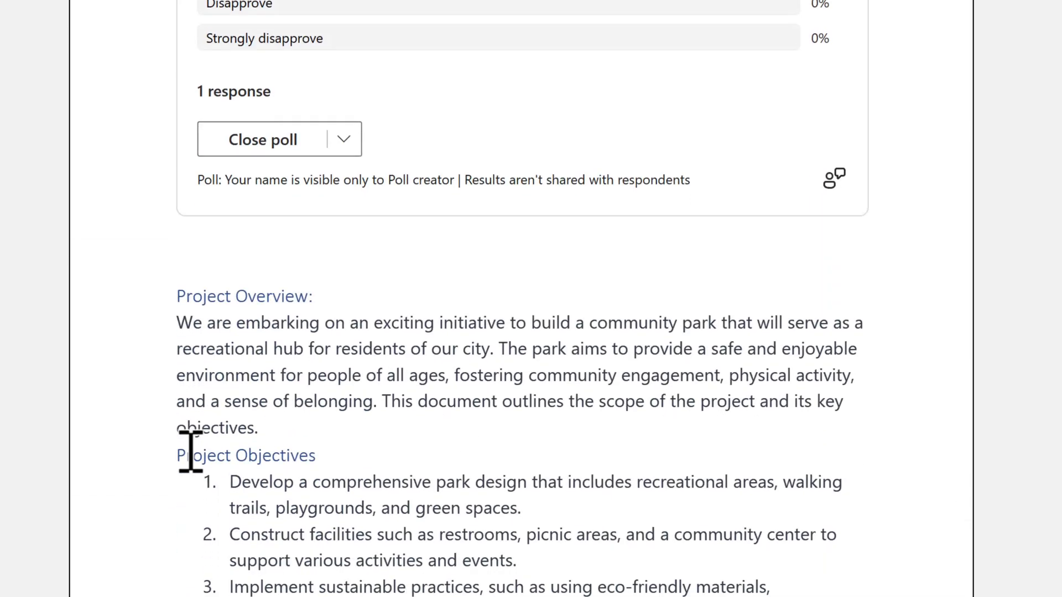